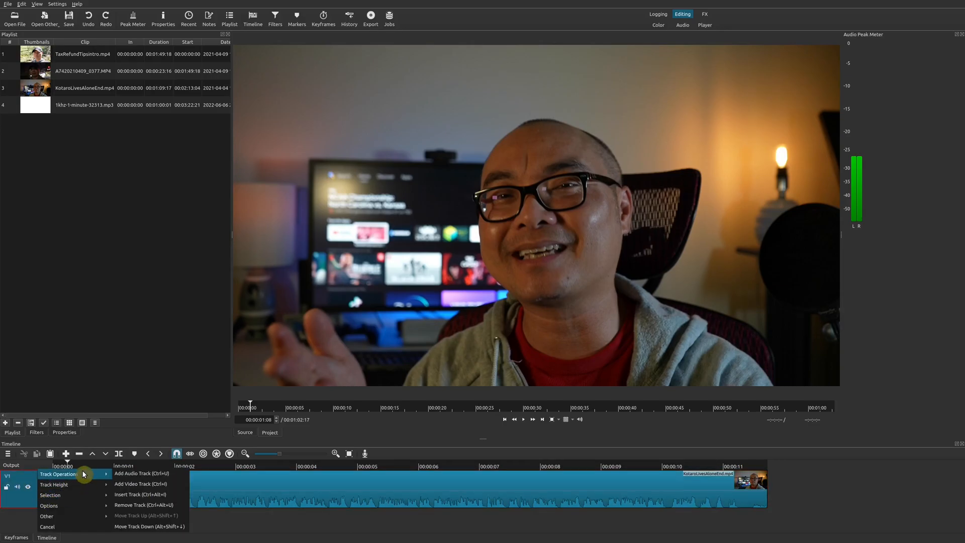
{"action": "mouse_move", "coordinate": [163, 485]}
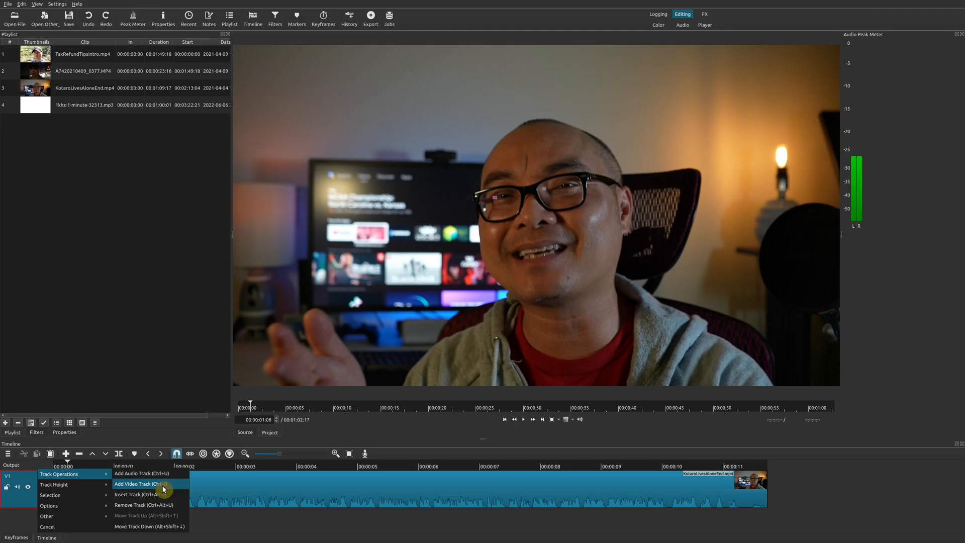
Step: Add video track V2 above the existing V1 track via Track Operations
{"action": "left_click", "coordinate": [134, 484]}
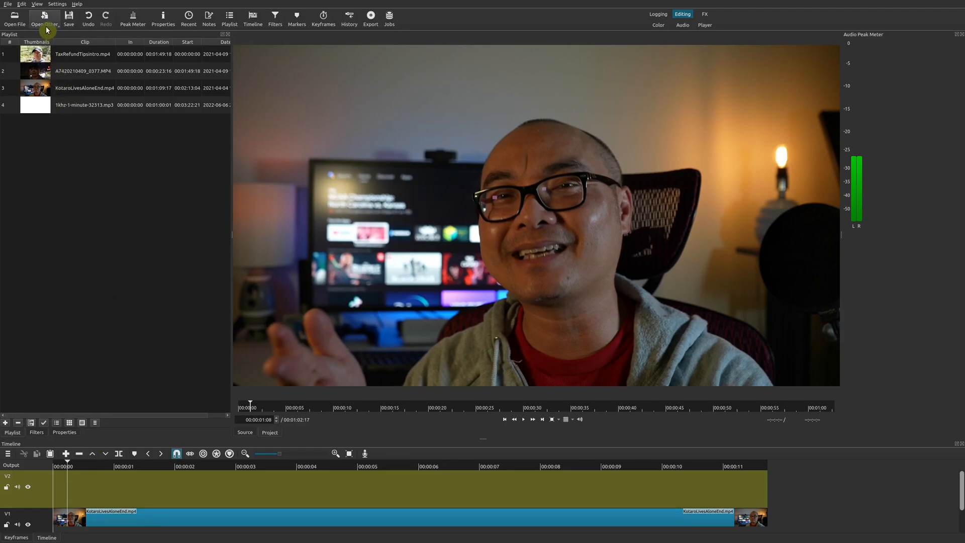
Step: Generate an SMPTE color bars source from Open Other and show it in the source player
{"action": "left_click", "coordinate": [44, 18]}
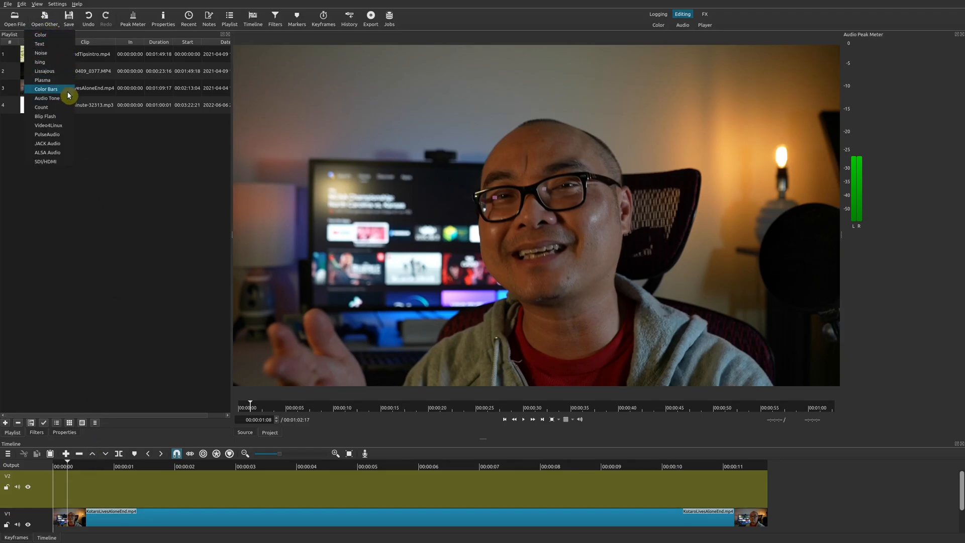
{"action": "left_click", "coordinate": [46, 89]}
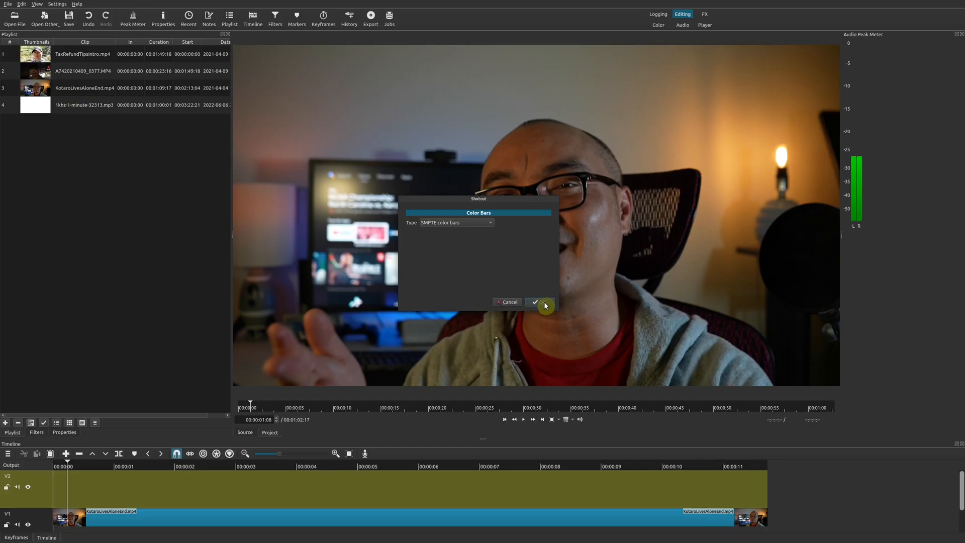
{"action": "left_click", "coordinate": [535, 303]}
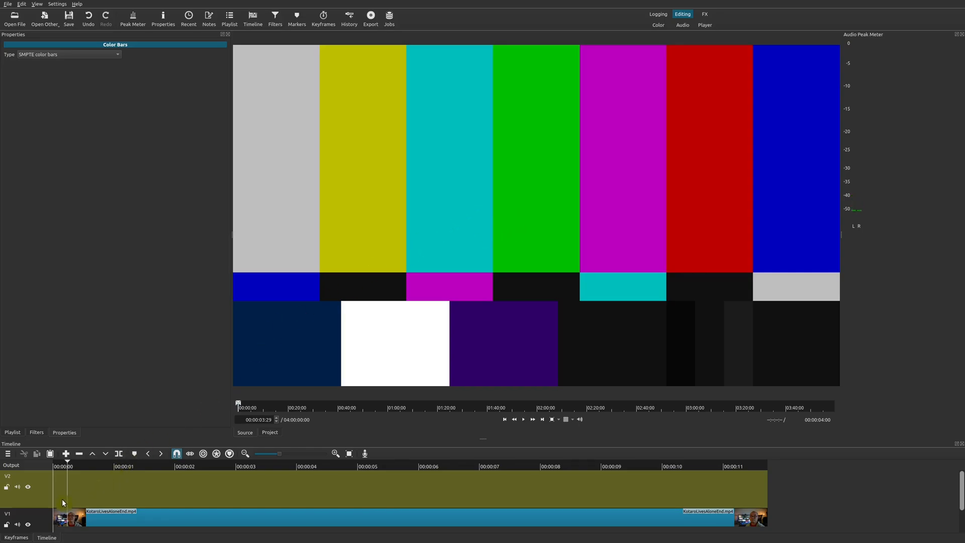
{"action": "mouse_move", "coordinate": [511, 309]}
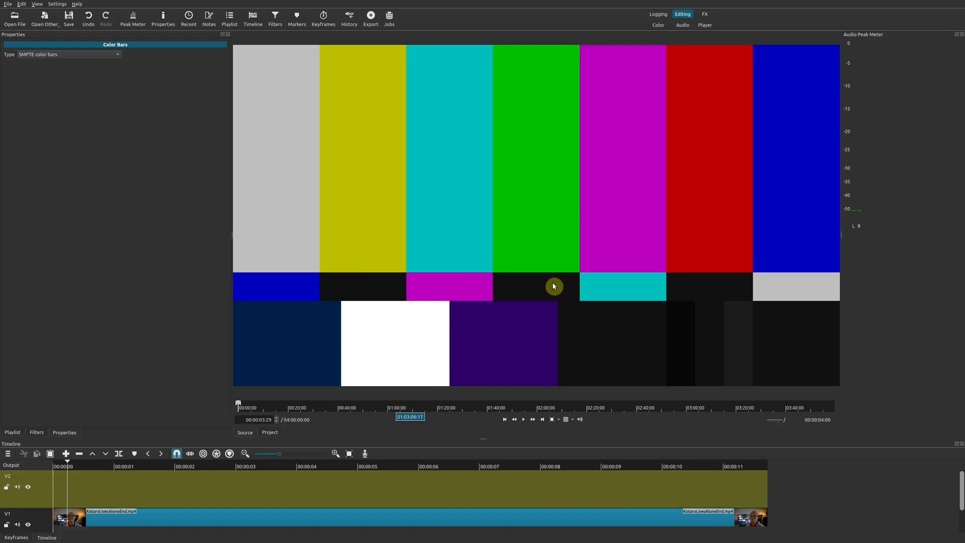
{"action": "mouse_move", "coordinate": [550, 213]}
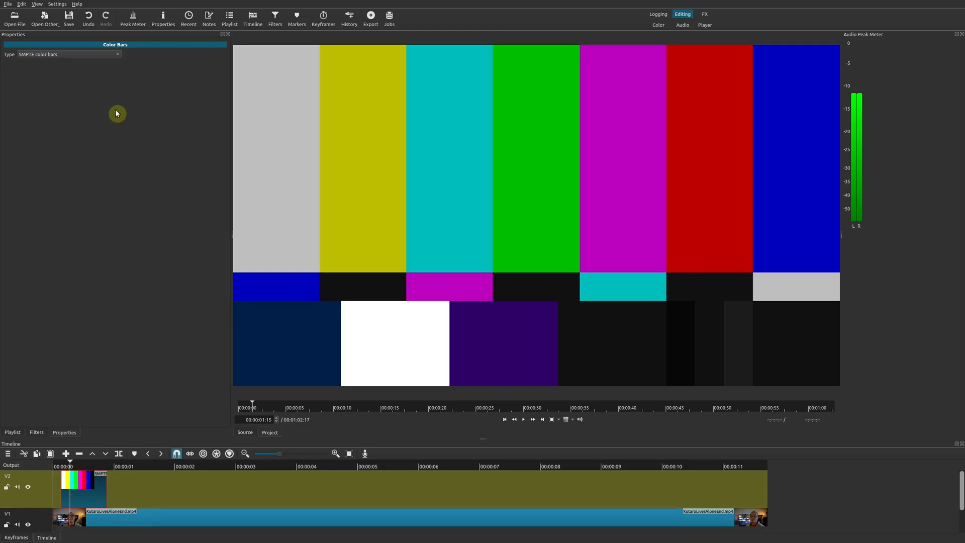
{"action": "left_click", "coordinate": [68, 55]}
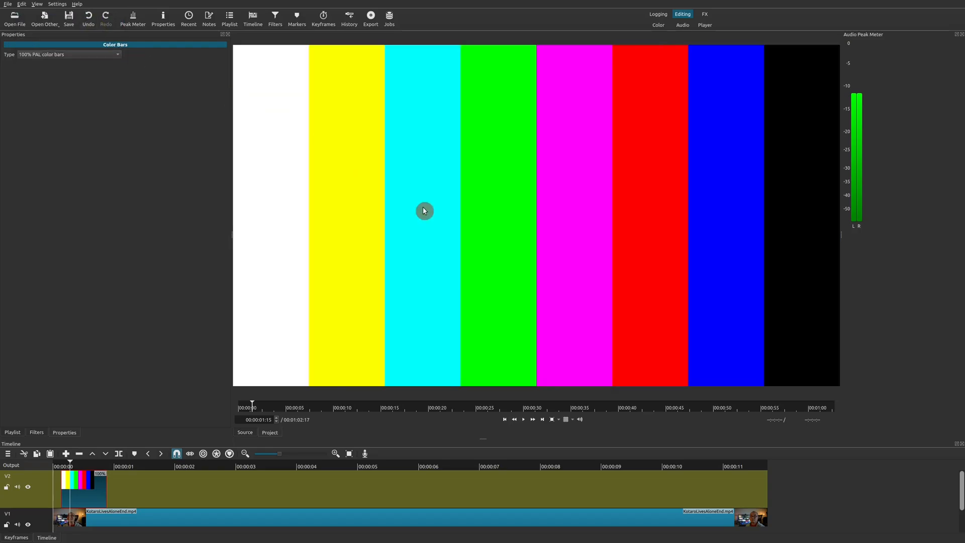
{"action": "left_click", "coordinate": [68, 55]}
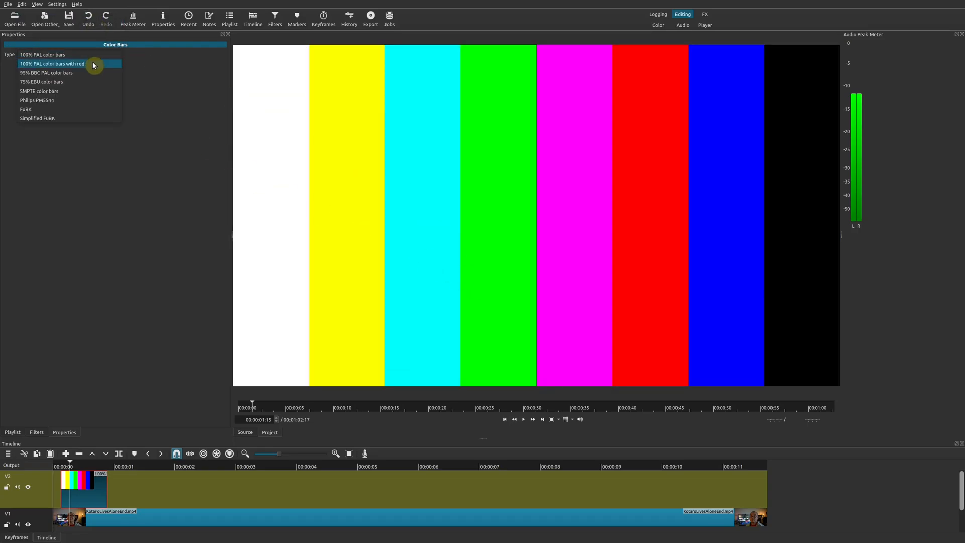
{"action": "left_click", "coordinate": [52, 64]}
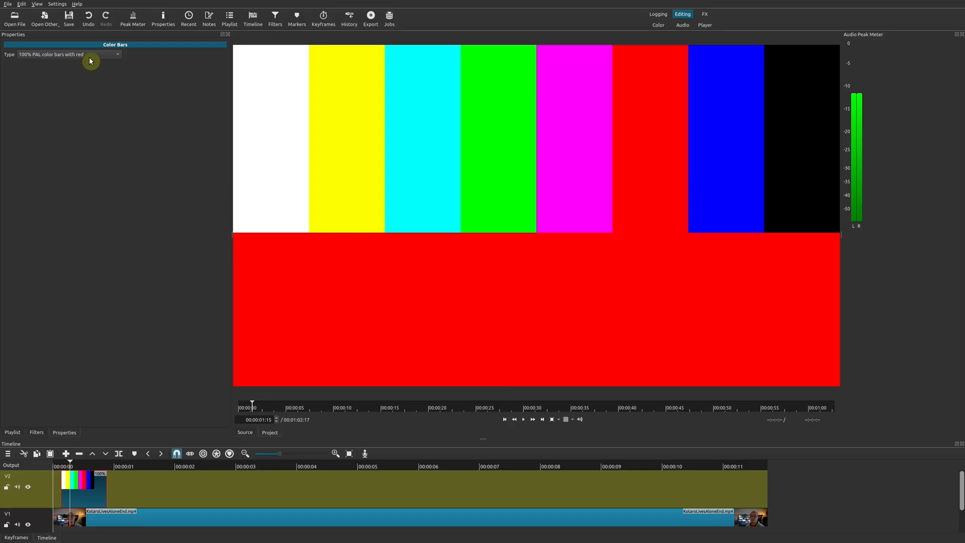
{"action": "left_click", "coordinate": [68, 54]}
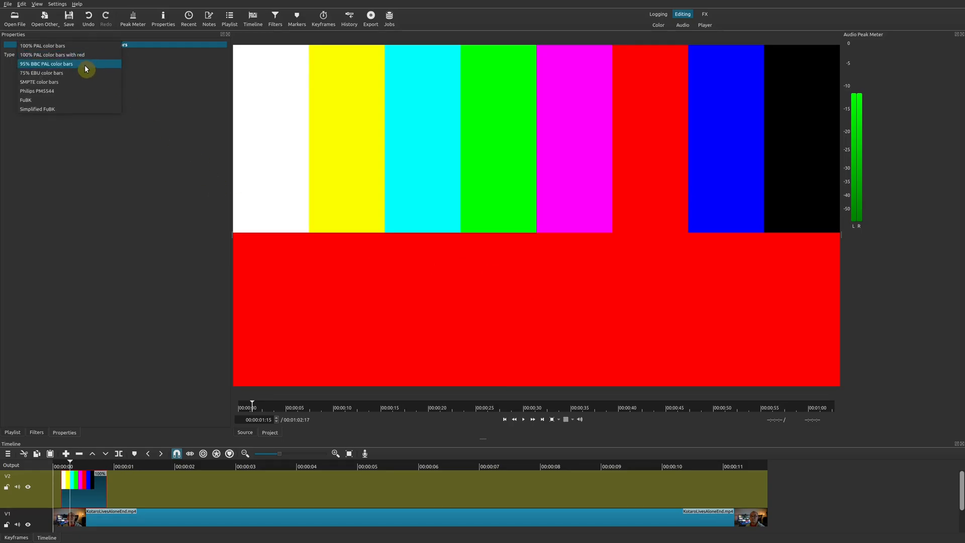
{"action": "left_click", "coordinate": [46, 64]}
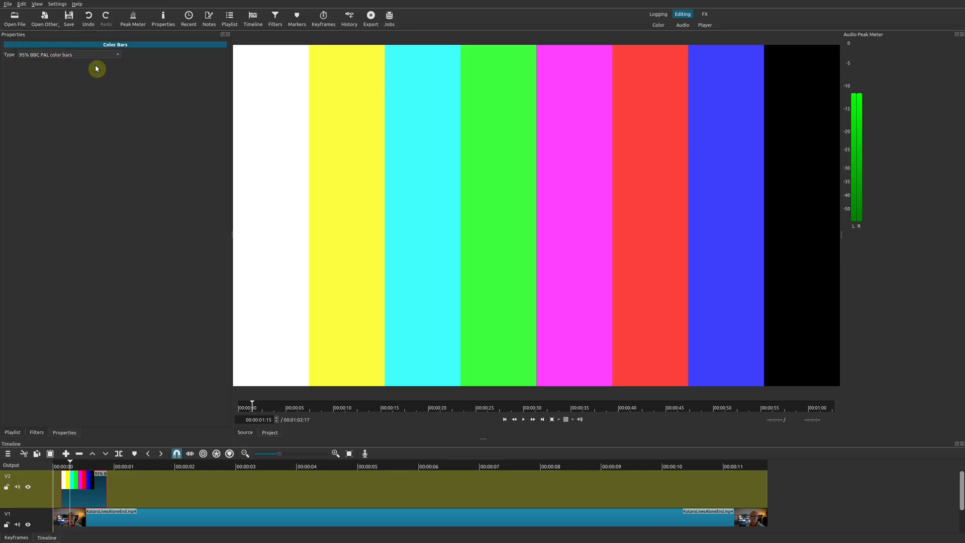
{"action": "left_click", "coordinate": [69, 54]}
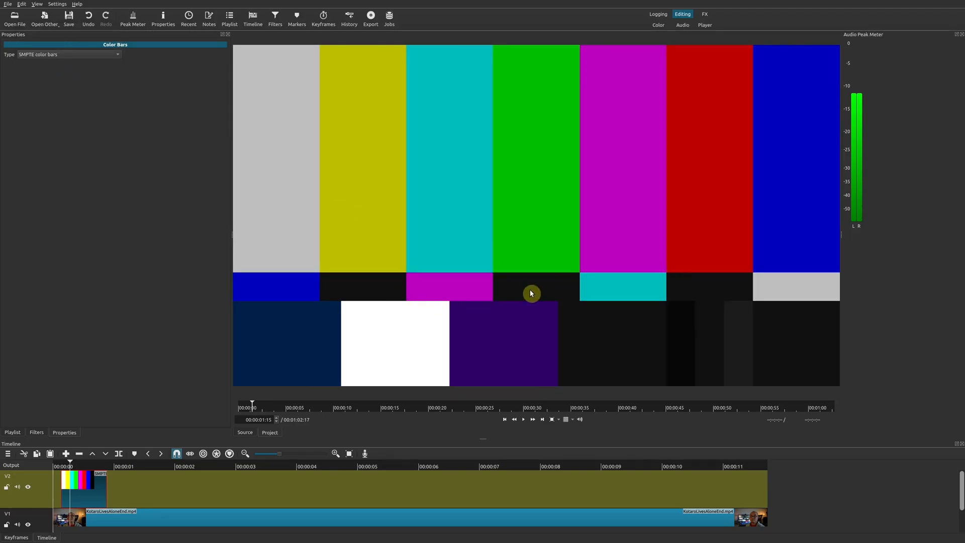
{"action": "left_click", "coordinate": [67, 55]}
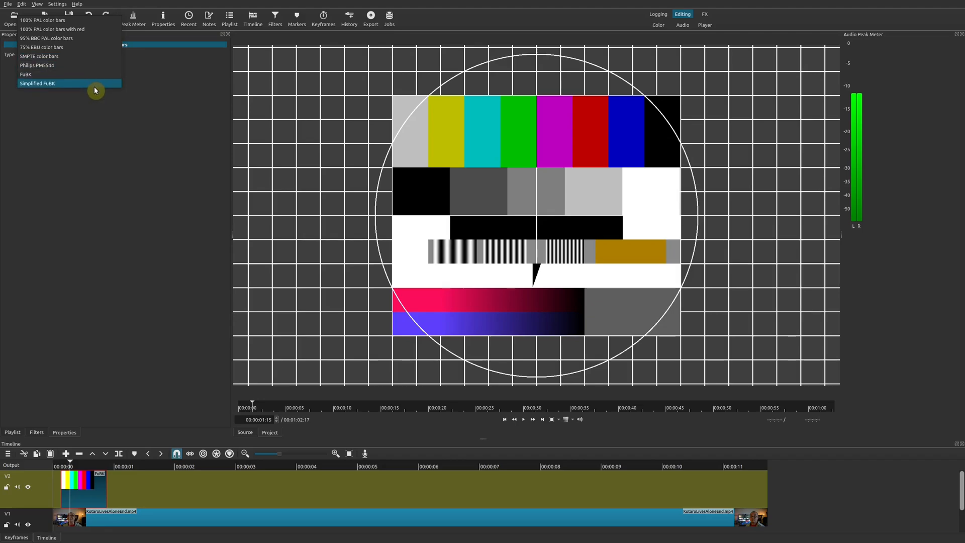
{"action": "left_click", "coordinate": [38, 83]}
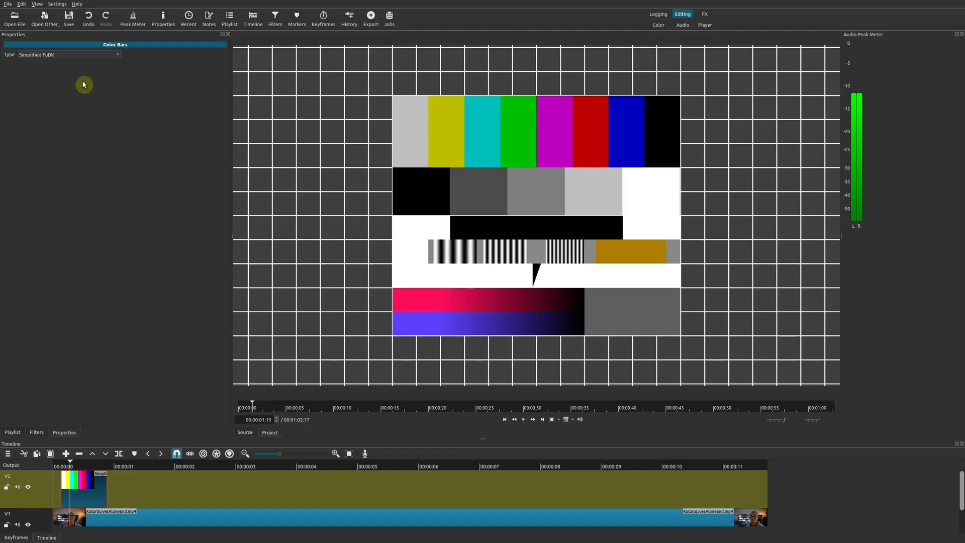
{"action": "left_click", "coordinate": [70, 55]}
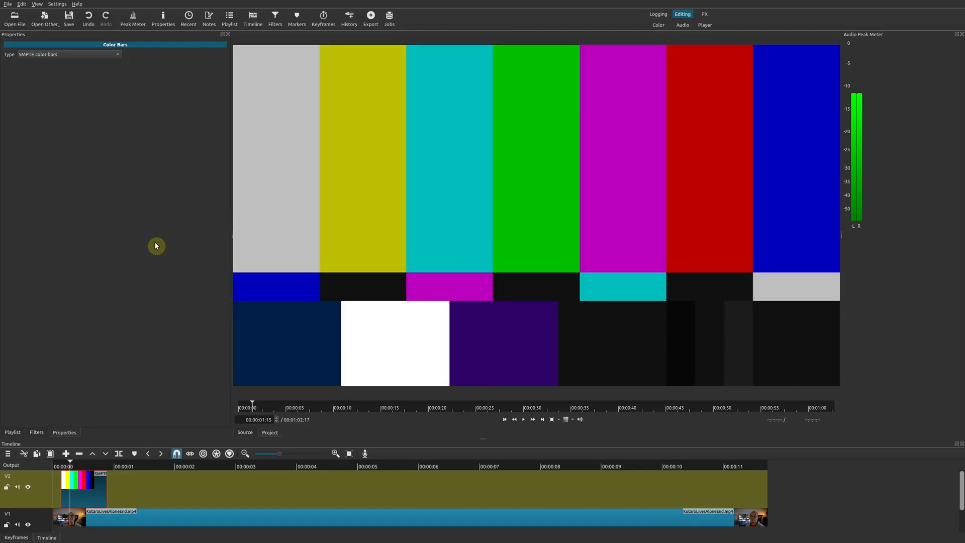
{"action": "mouse_move", "coordinate": [180, 227]}
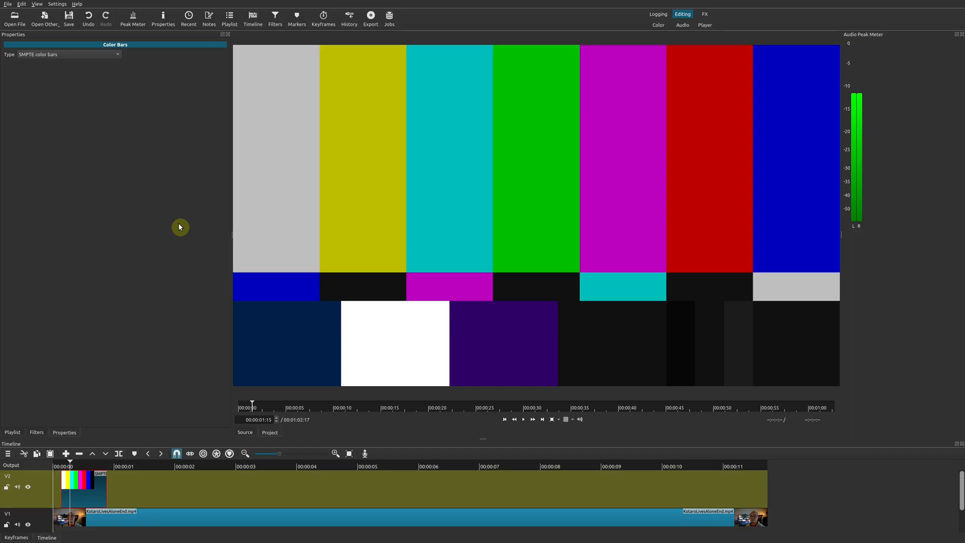
Step: Move the color bars clip along V2 and shorten its duration by its right edge
{"action": "left_click_drag", "start_coordinate": [84, 483], "coordinate": [185, 484]}
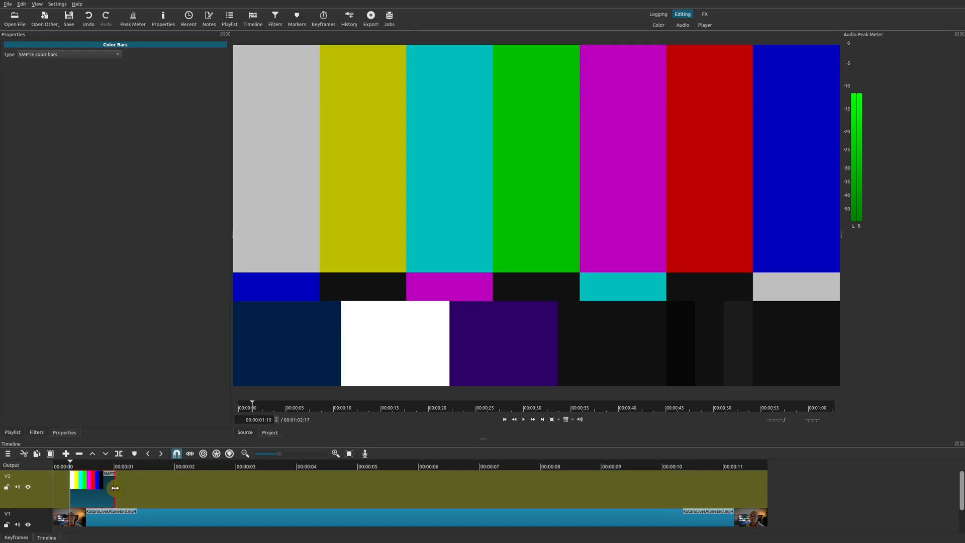
{"action": "left_click_drag", "start_coordinate": [116, 488], "coordinate": [95, 487]}
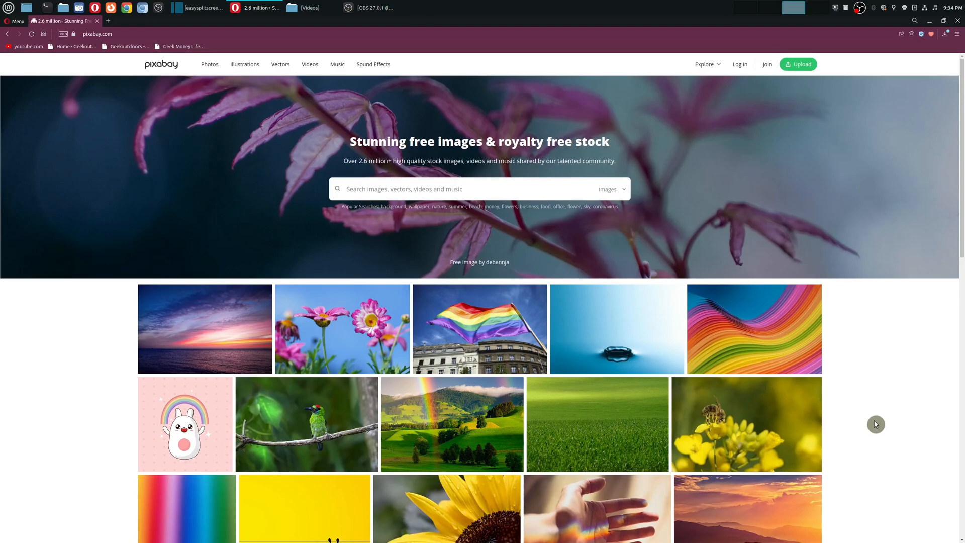
{"action": "mouse_move", "coordinate": [178, 78]}
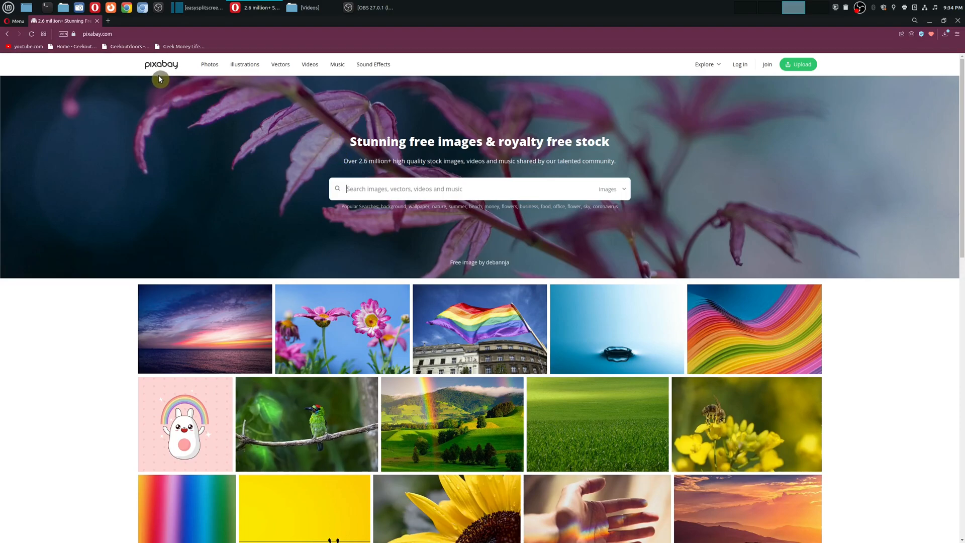
Step: Search Pixabay sound effects for 'tv' and preview the Tv radio static sound
{"action": "left_click", "coordinate": [373, 64]}
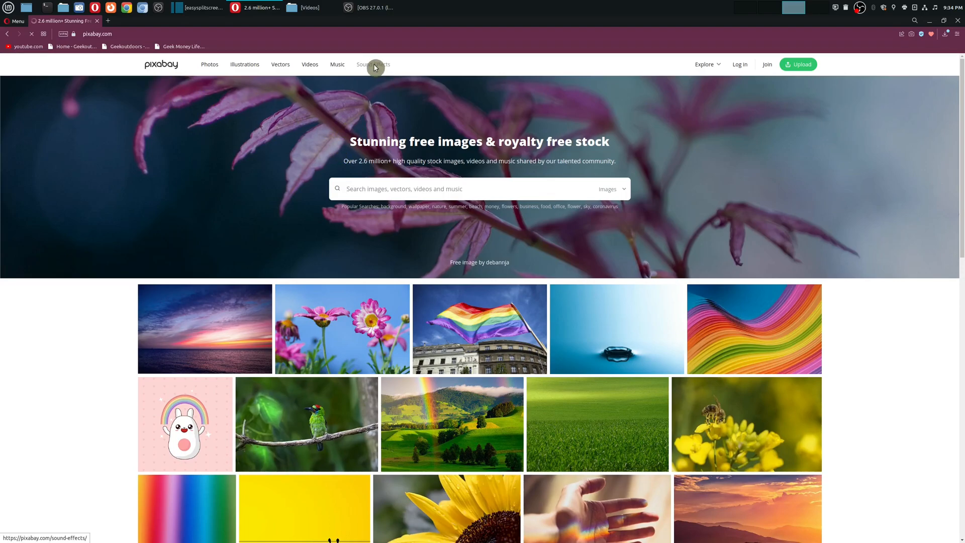
{"action": "left_click", "coordinate": [372, 64]}
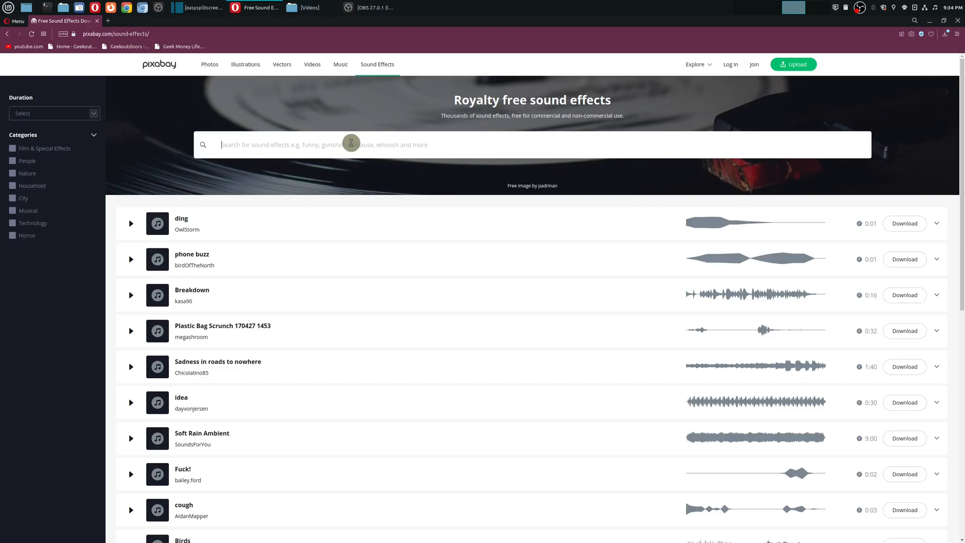
{"action": "type", "text": "tv"}
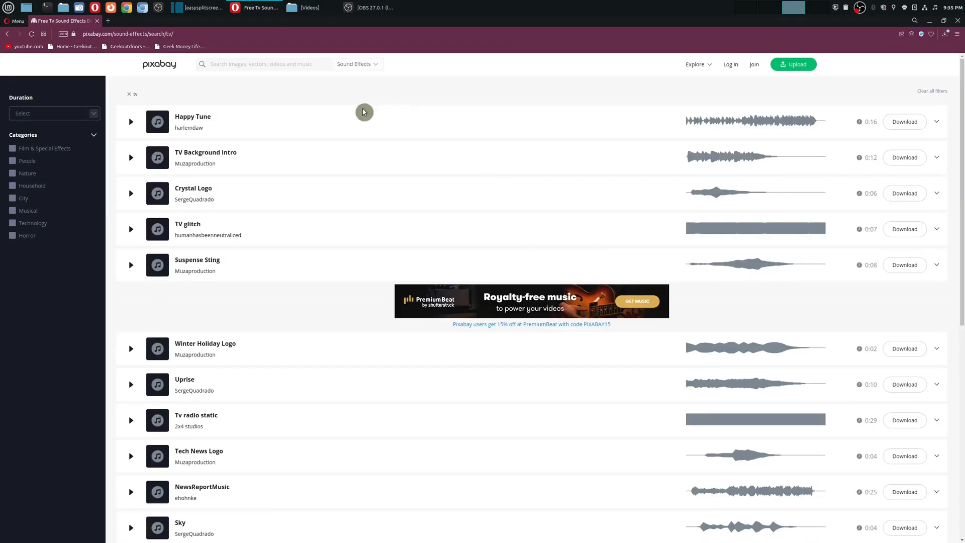
{"action": "scroll", "scroll_direction": "down", "scroll_amount": 3}
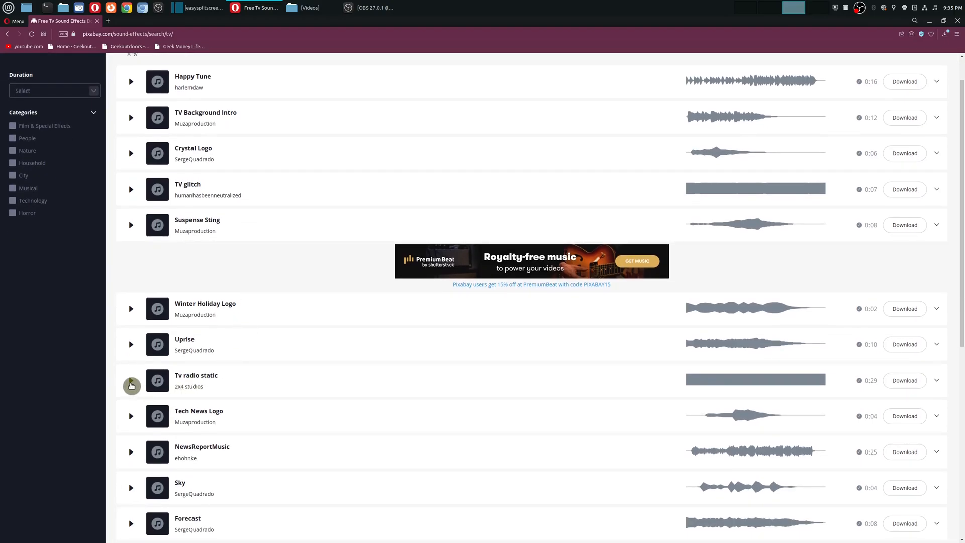
{"action": "left_click", "coordinate": [130, 380]}
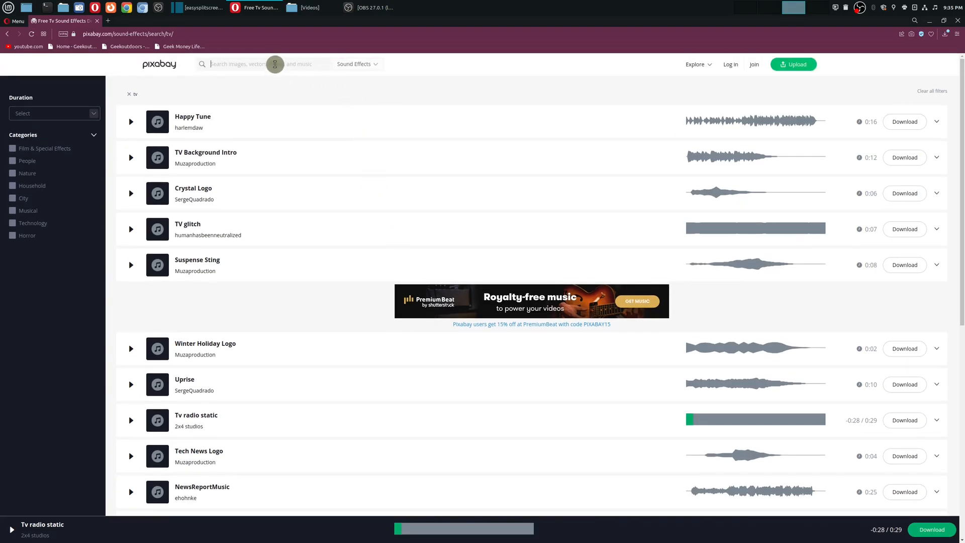
Step: Search sound effects for '1khz', preview the 1kHz (1 minute) tone briefly and download it
{"action": "type", "text": "1"}
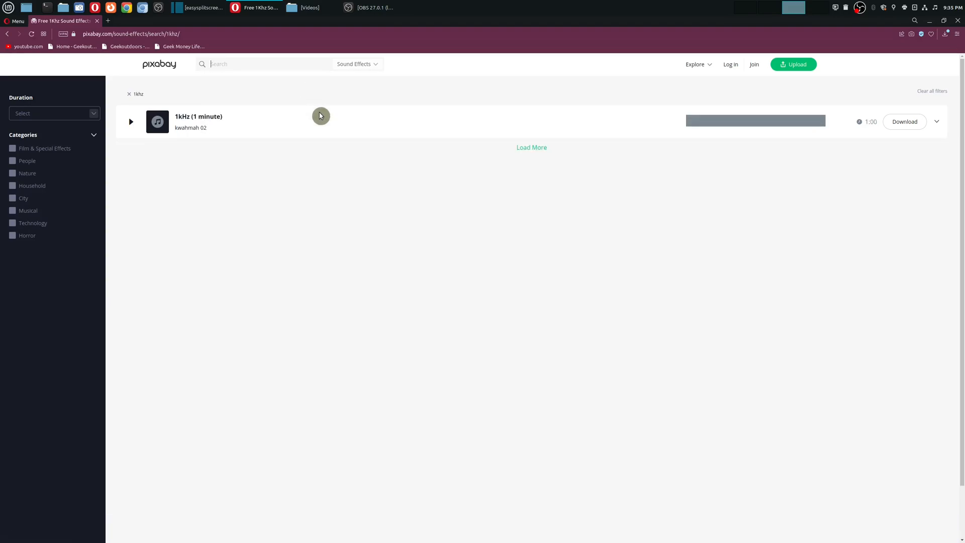
{"action": "mouse_move", "coordinate": [377, 261]}
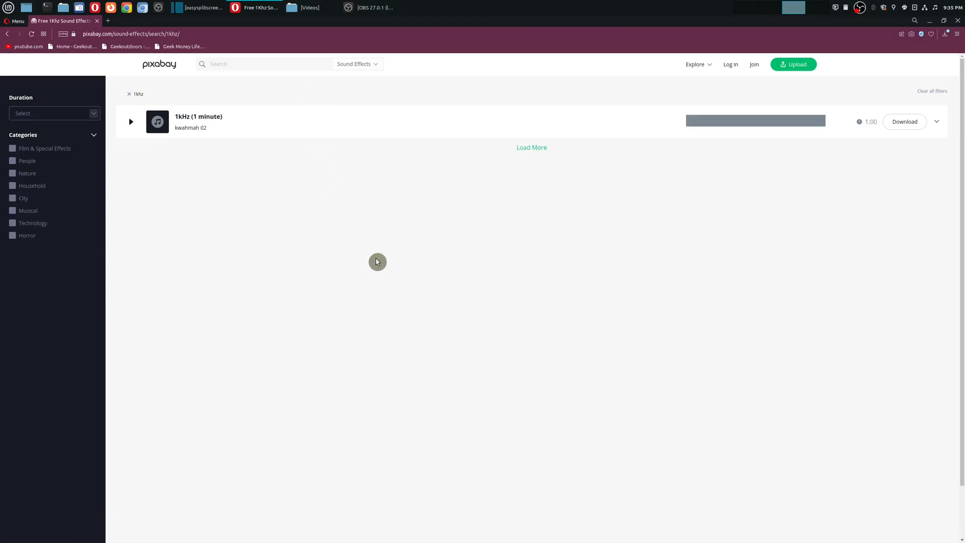
{"action": "mouse_move", "coordinate": [298, 182]}
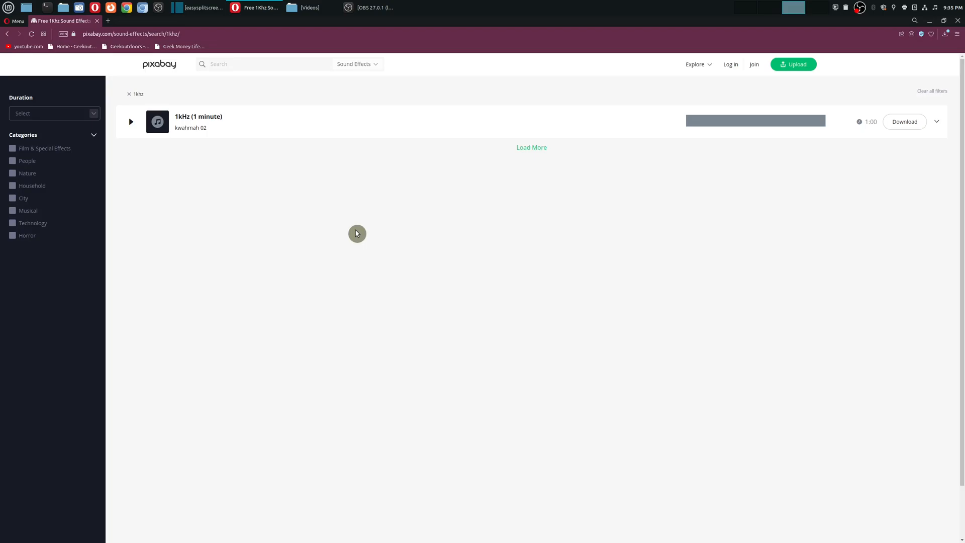
{"action": "left_click", "coordinate": [130, 122]}
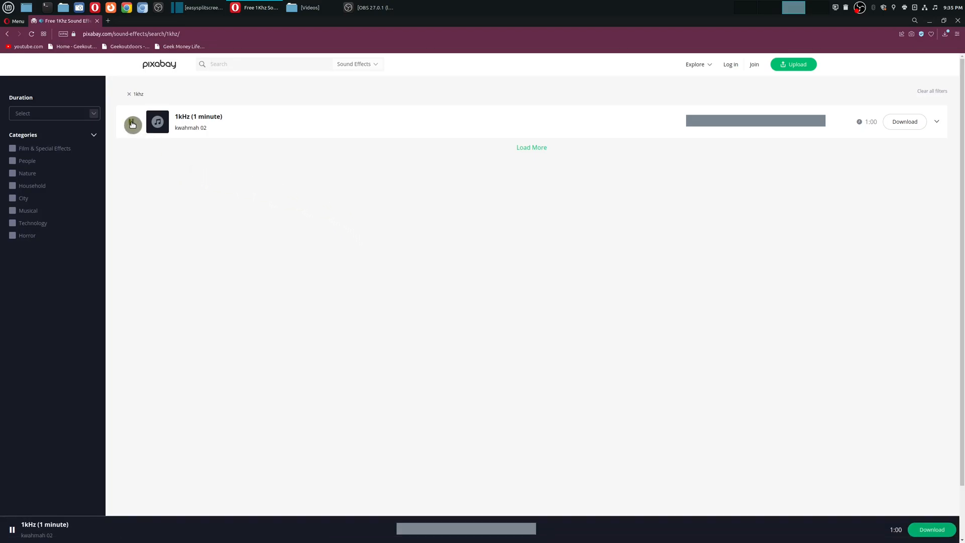
{"action": "left_click", "coordinate": [132, 124]}
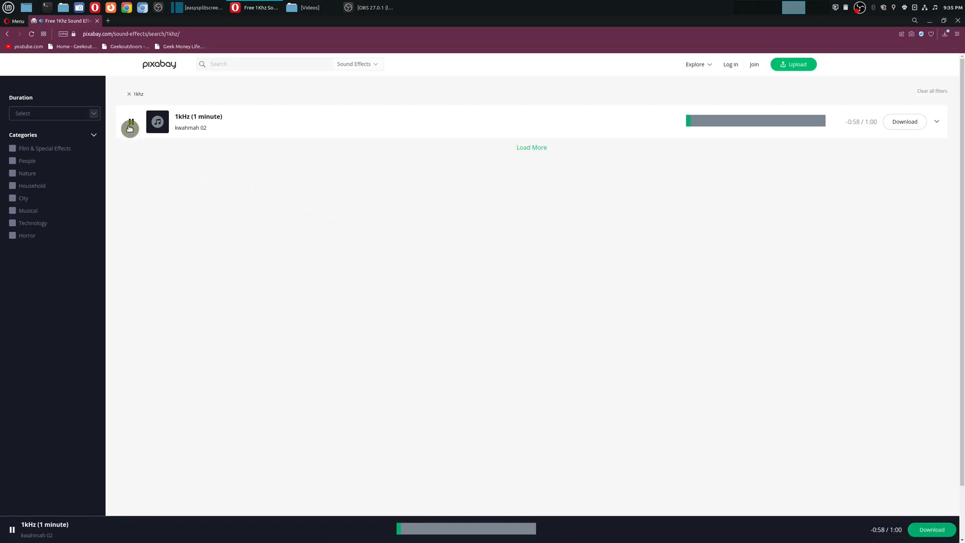
{"action": "left_click", "coordinate": [131, 122]}
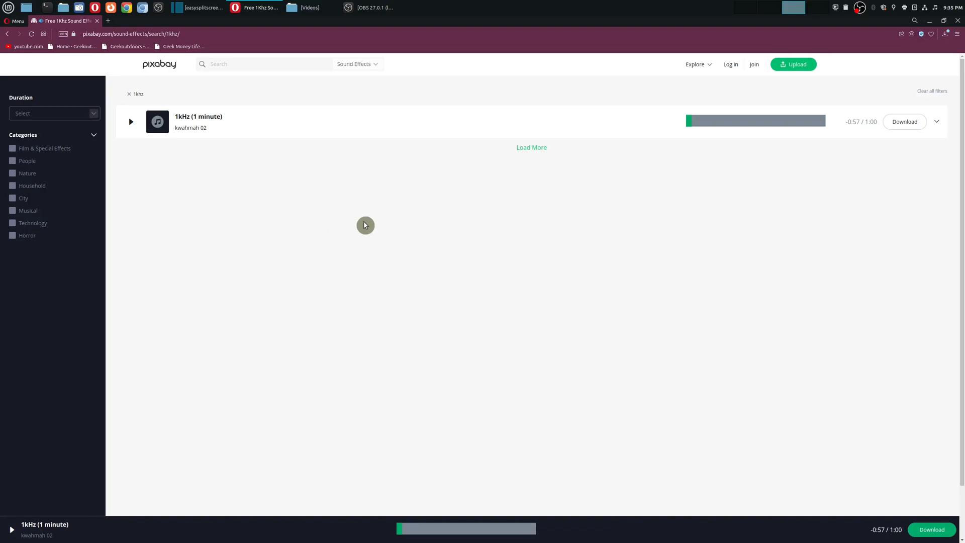
{"action": "left_click", "coordinate": [904, 122]}
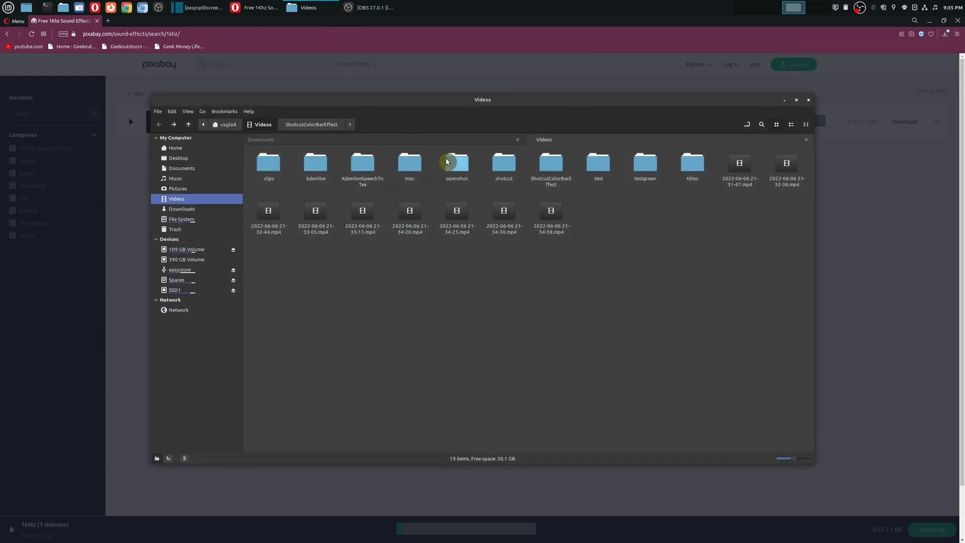
Step: Switch Nemo to the Downloads folder holding the downloaded 1khz mp3
{"action": "left_click", "coordinate": [181, 209]}
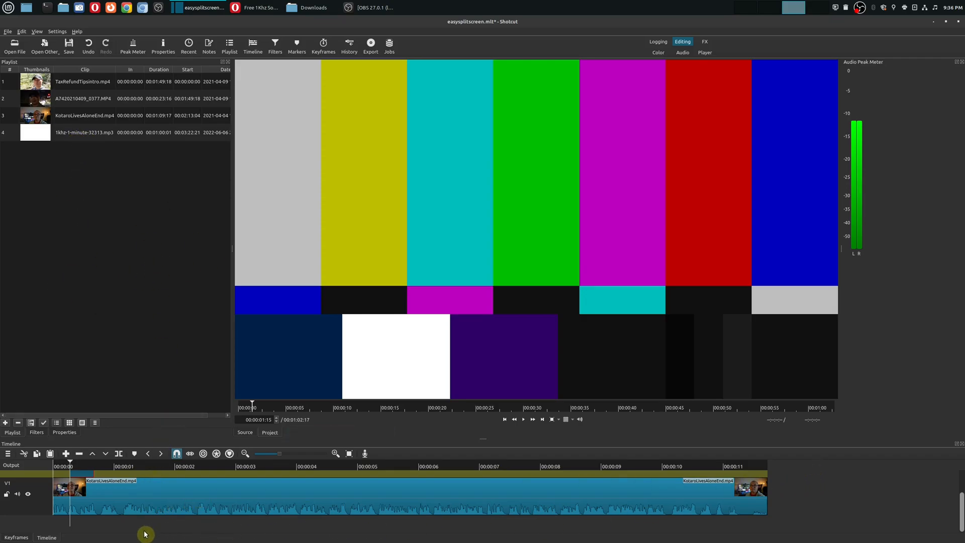
{"action": "mouse_move", "coordinate": [151, 226]}
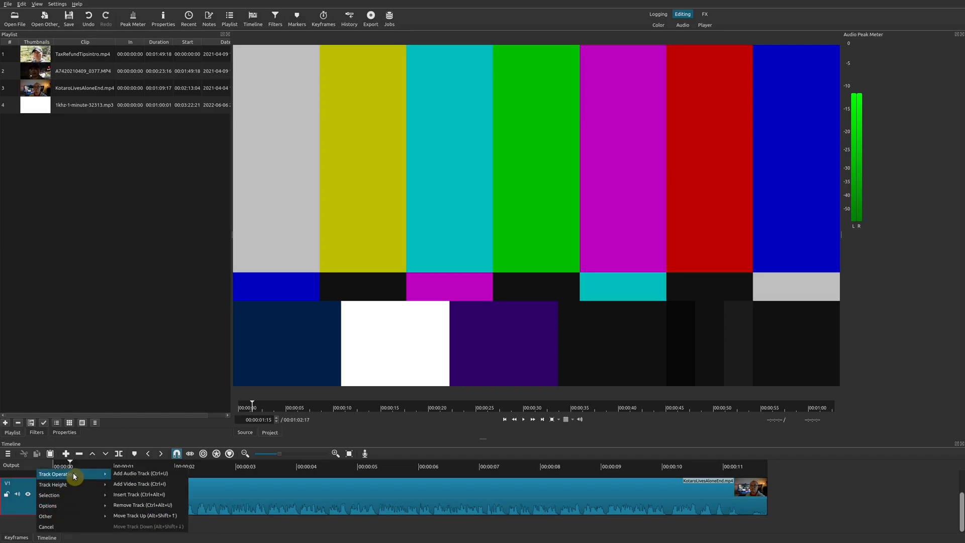
{"action": "mouse_move", "coordinate": [136, 474]}
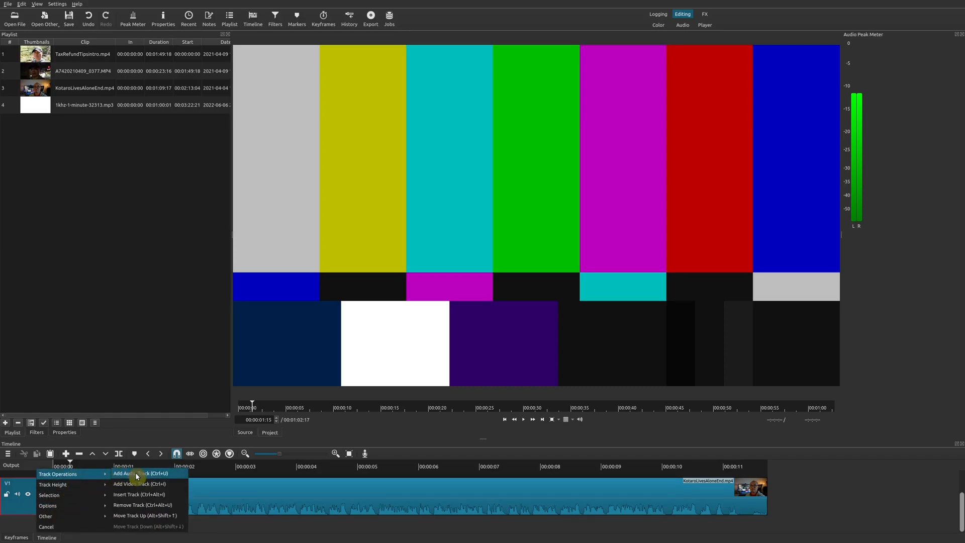
Step: Add an empty audio track A1 beneath V1 via Track Operations
{"action": "left_click", "coordinate": [134, 483]}
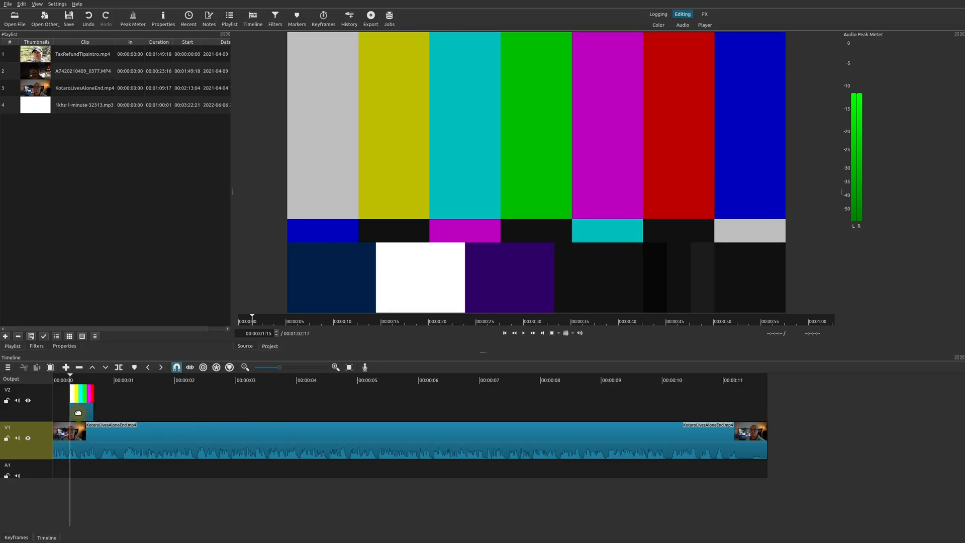
Step: Place the 1khz mp3 at the start of A1 under the color bars, then select the V1 clip
{"action": "left_click", "coordinate": [96, 104]}
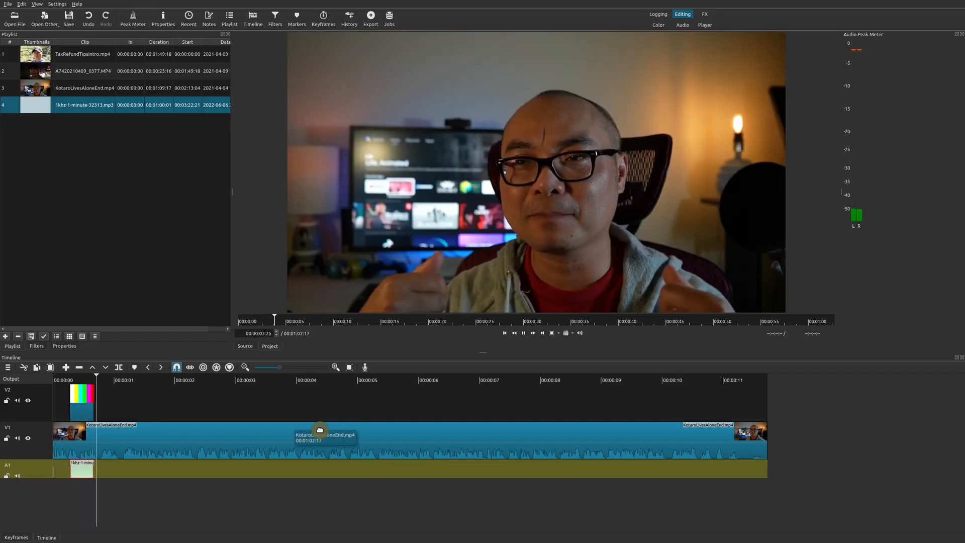
{"action": "left_click", "coordinate": [523, 333]}
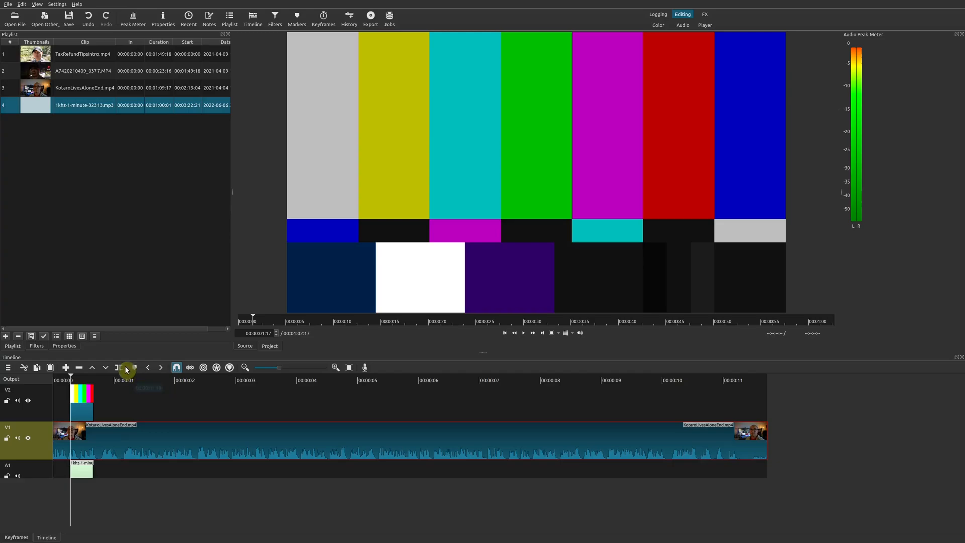
{"action": "mouse_move", "coordinate": [121, 368]}
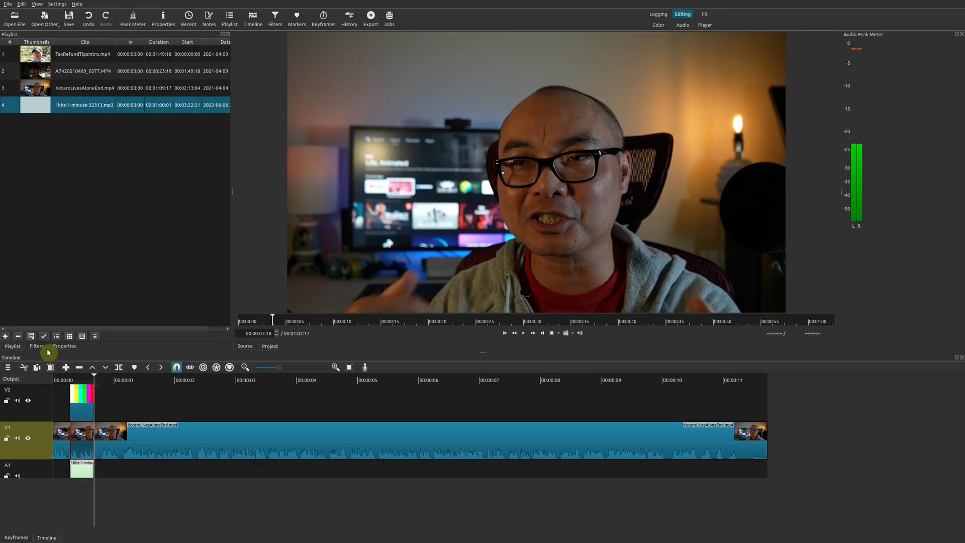
Step: Add an audio Gain/Volume filter to the V1 clip with the Level dragged to minimum
{"action": "left_click", "coordinate": [36, 345]}
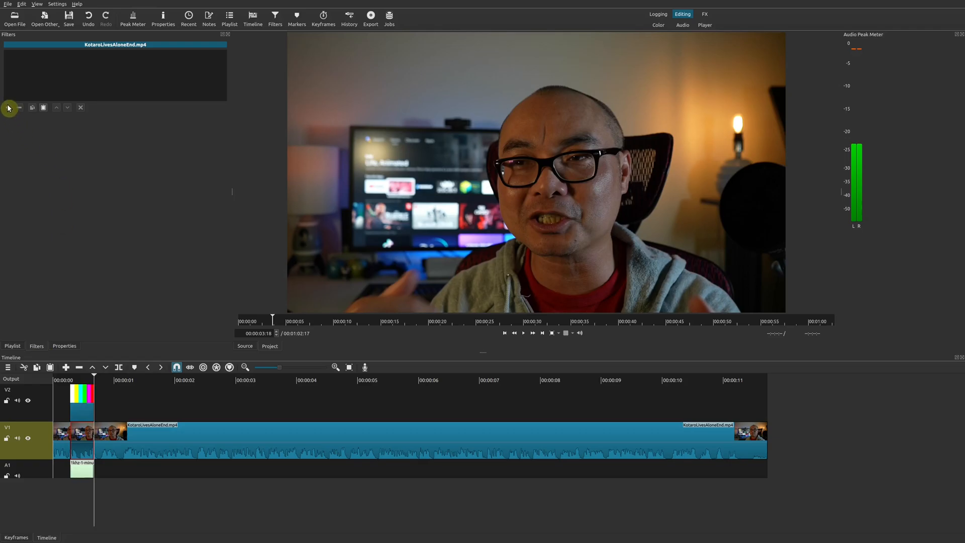
{"action": "left_click", "coordinate": [10, 107]}
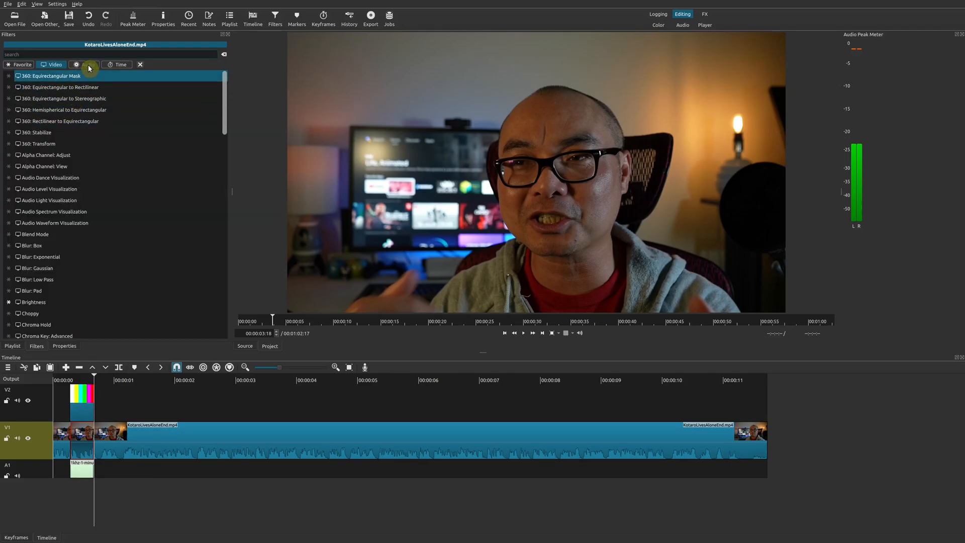
{"action": "left_click", "coordinate": [85, 64]}
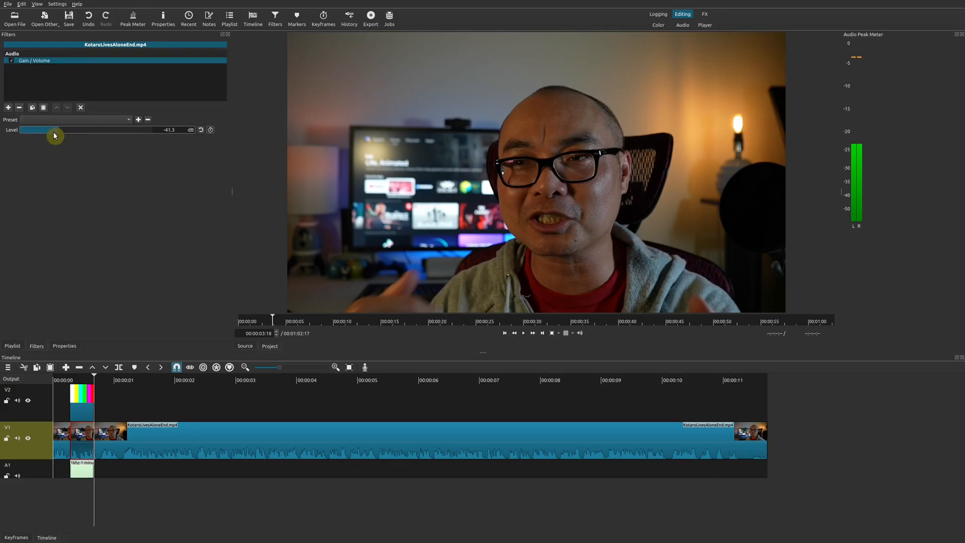
{"action": "left_click_drag", "start_coordinate": [53, 129], "coordinate": [22, 130]}
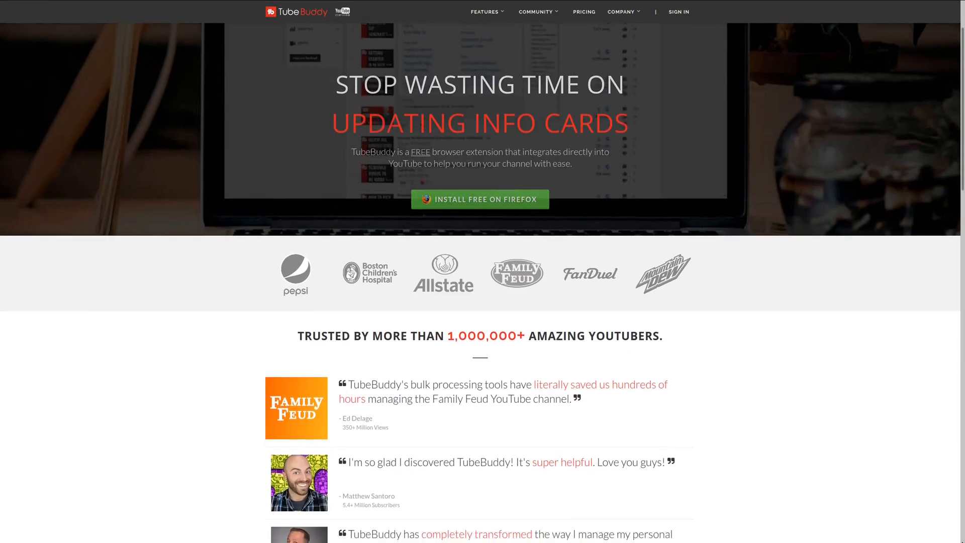
Step: Scroll the TubeBuddy homepage down to the testimonials and Work Within YouTube section
{"action": "scroll", "scroll_direction": "down", "scroll_amount": 3}
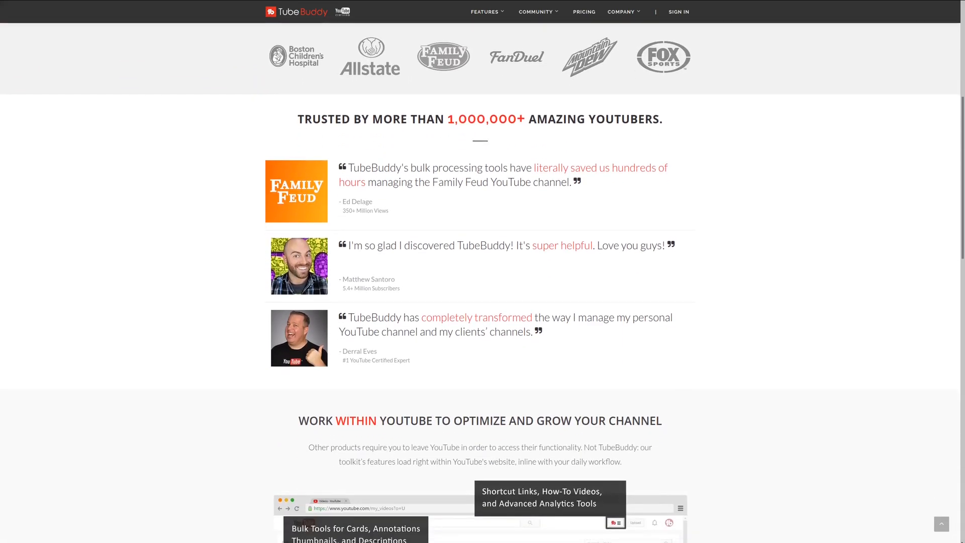
{"action": "scroll", "scroll_direction": "down", "scroll_amount": 3}
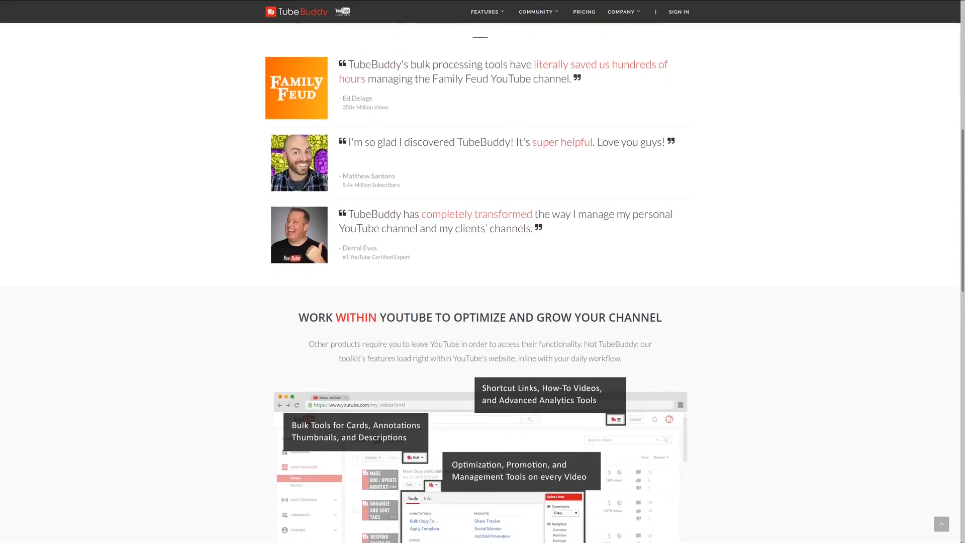
{"action": "scroll", "scroll_direction": "down", "scroll_amount": 3}
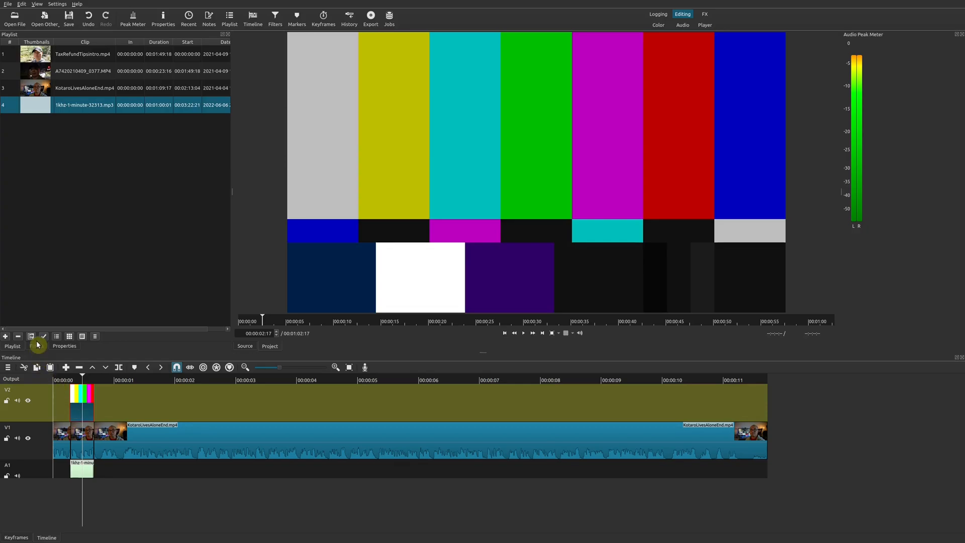
Step: Add a Noise: Keyframes video filter to the SMPTE color bars clip on V2
{"action": "left_click", "coordinate": [274, 12]}
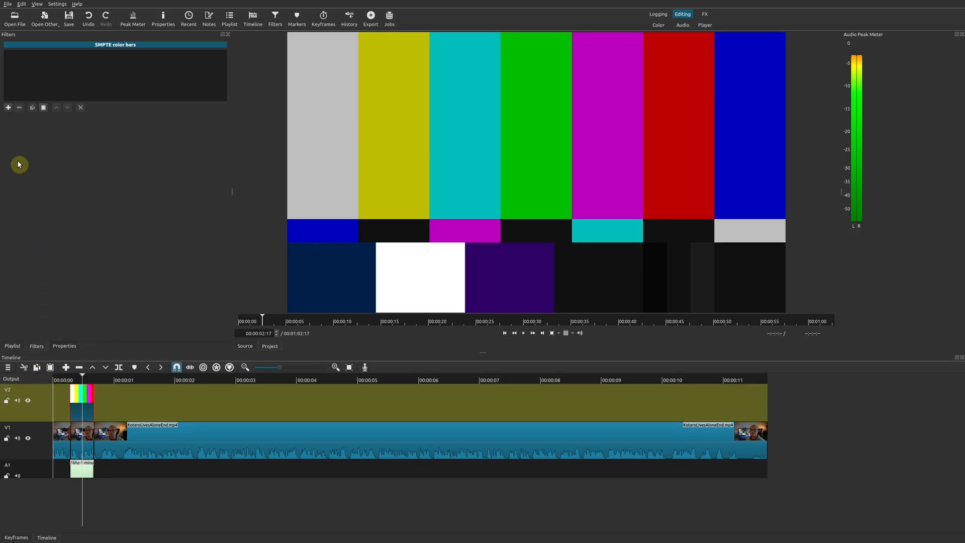
{"action": "left_click", "coordinate": [8, 108]}
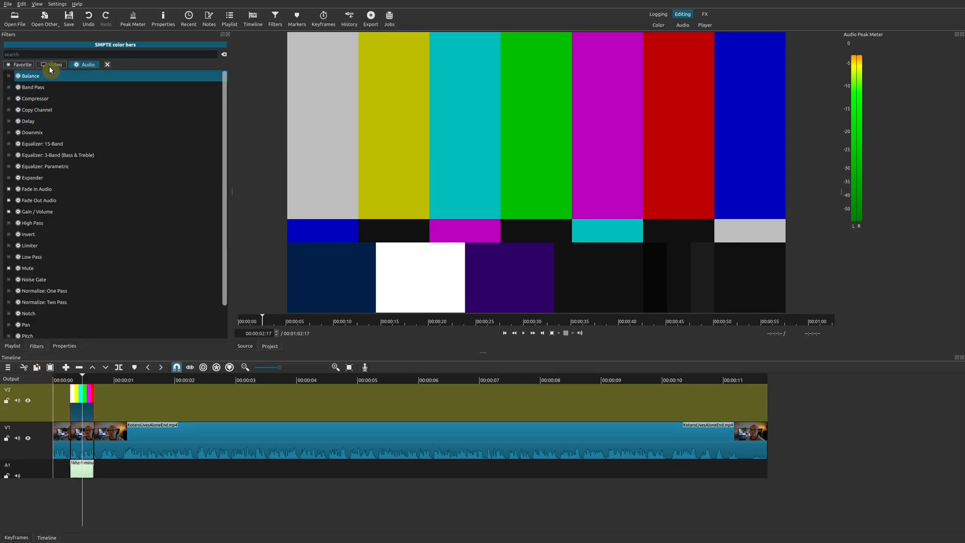
{"action": "left_click", "coordinate": [55, 65]}
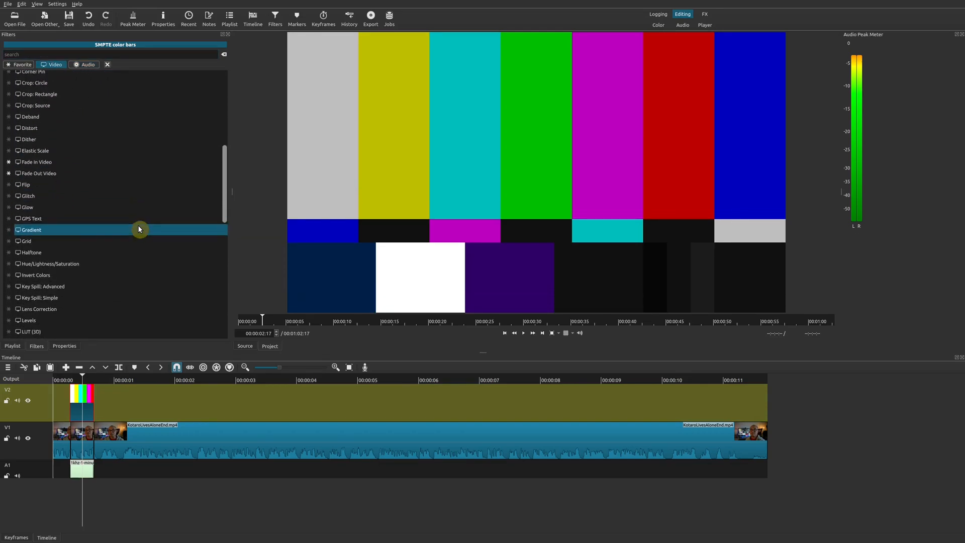
{"action": "scroll", "scroll_direction": "down", "scroll_amount": 3}
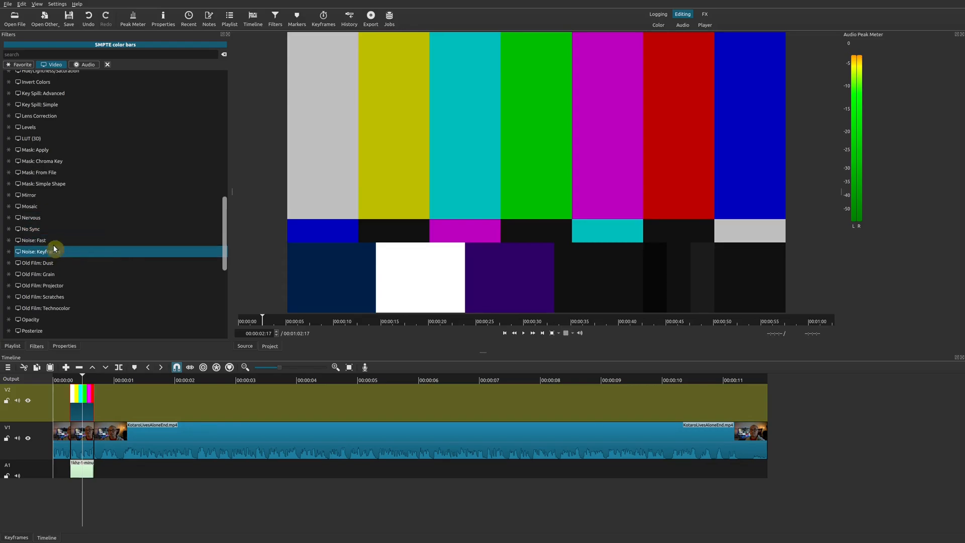
{"action": "double_click", "coordinate": [37, 251]}
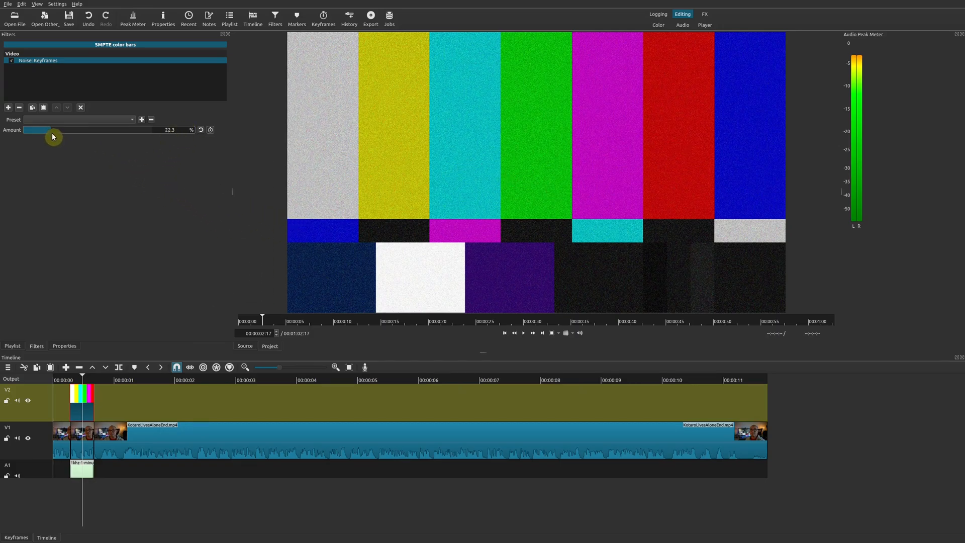
Step: Raise the noise amount to about 77.4% and scrub the playhead over the grainy bars
{"action": "left_click_drag", "start_coordinate": [39, 129], "coordinate": [123, 129]}
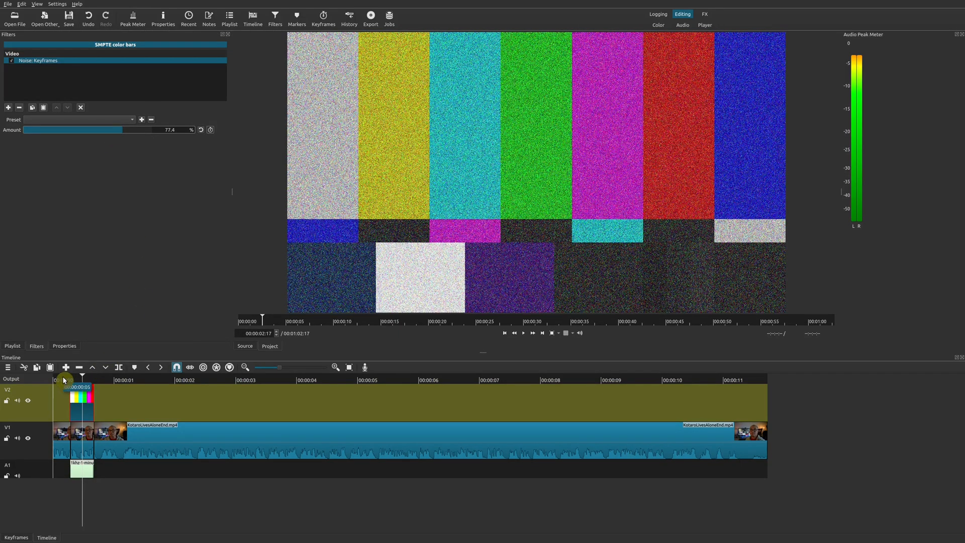
{"action": "left_click", "coordinate": [523, 333]}
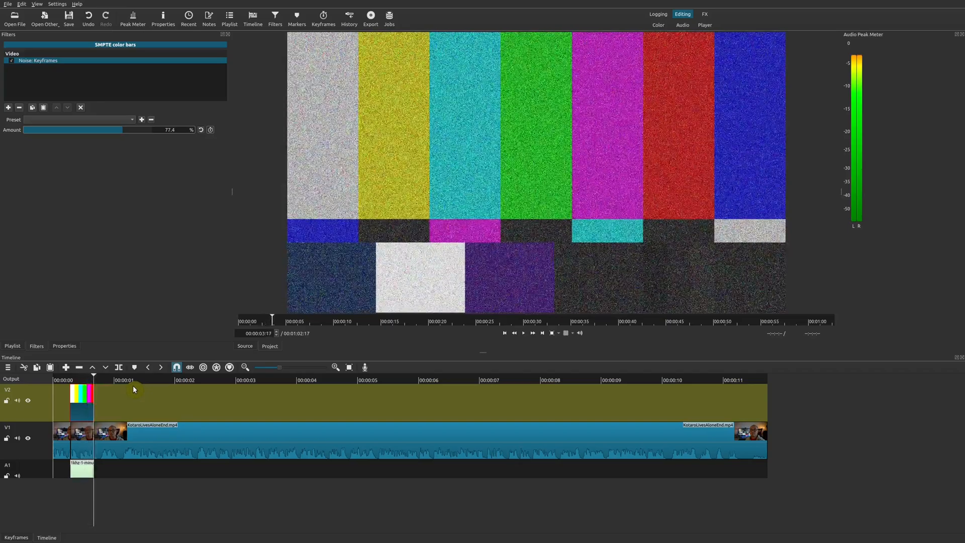
{"action": "left_click", "coordinate": [90, 377]}
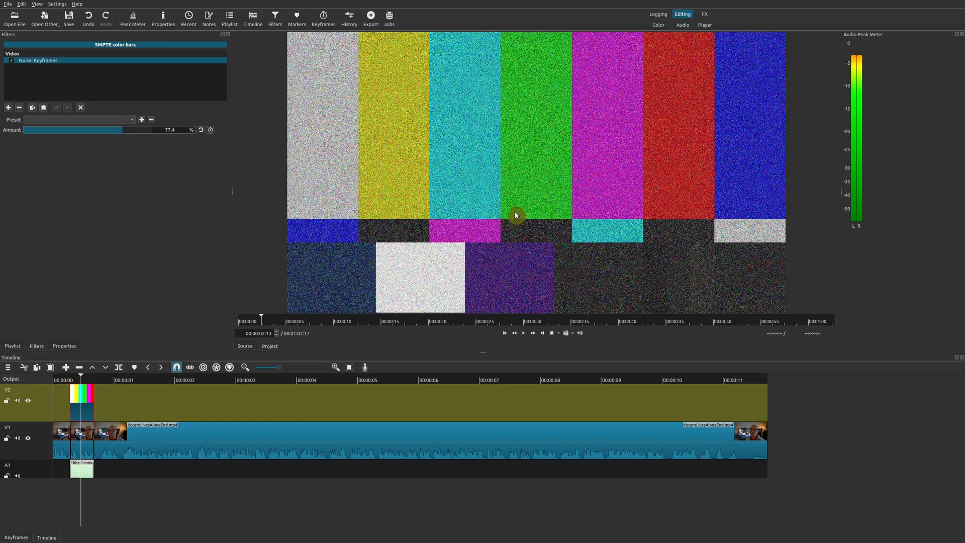
{"action": "mouse_move", "coordinate": [99, 410]}
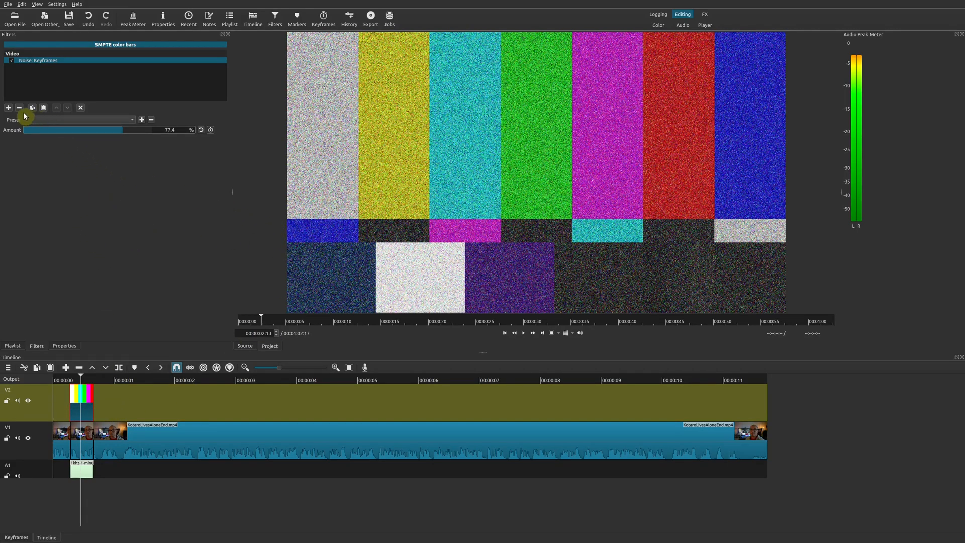
Step: Add a Distort filter to the color bars with frequency 0.9 and velocity 47.5
{"action": "left_click", "coordinate": [8, 108]}
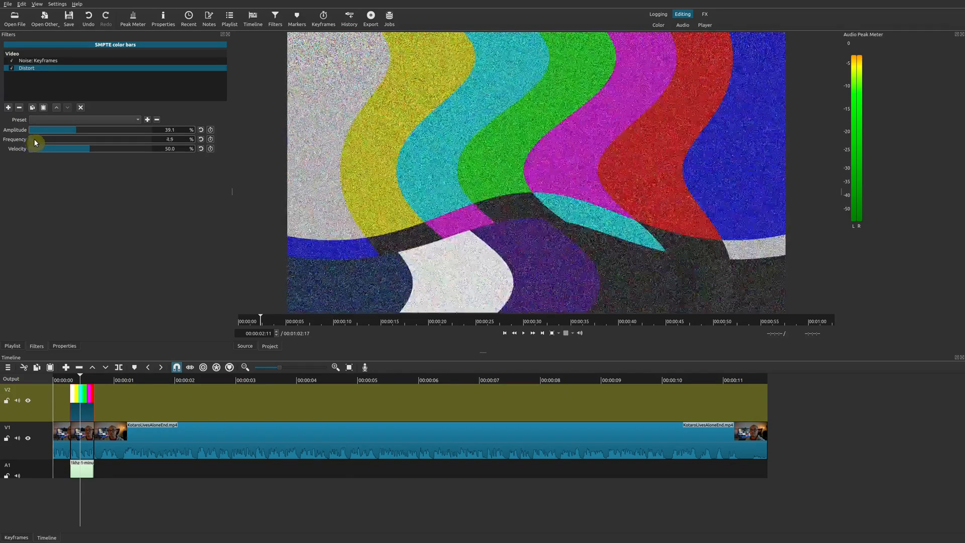
{"action": "left_click_drag", "start_coordinate": [59, 138], "coordinate": [29, 139]}
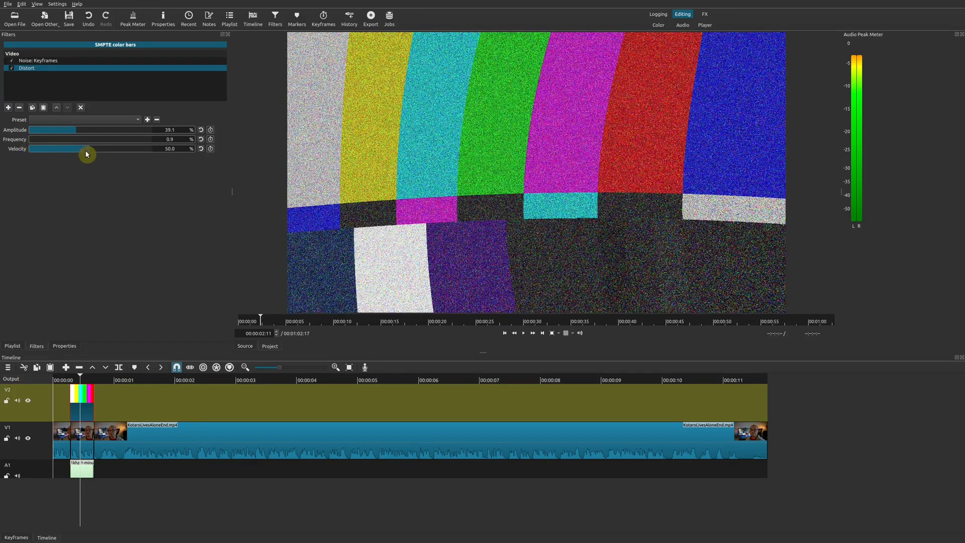
{"action": "left_click_drag", "start_coordinate": [84, 149], "coordinate": [59, 148]}
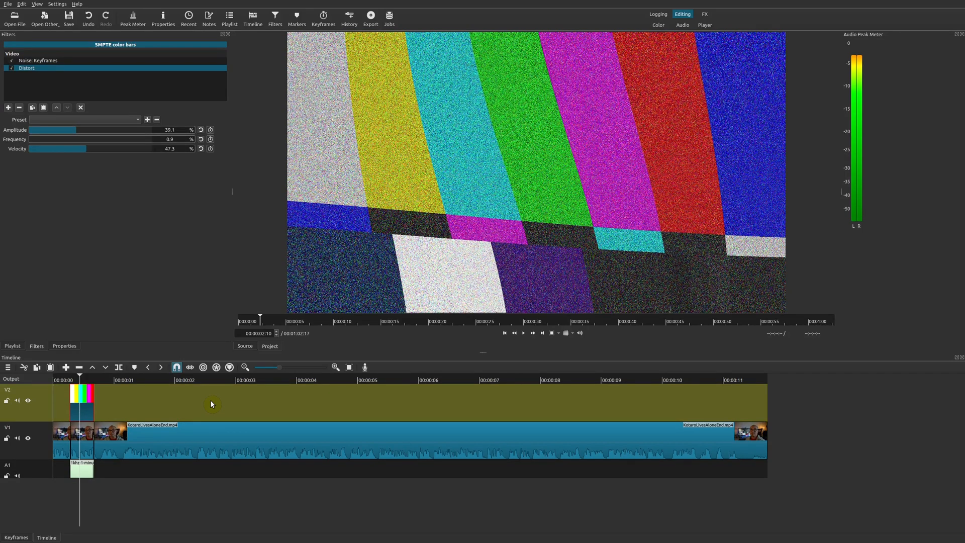
{"action": "left_click", "coordinate": [8, 108]}
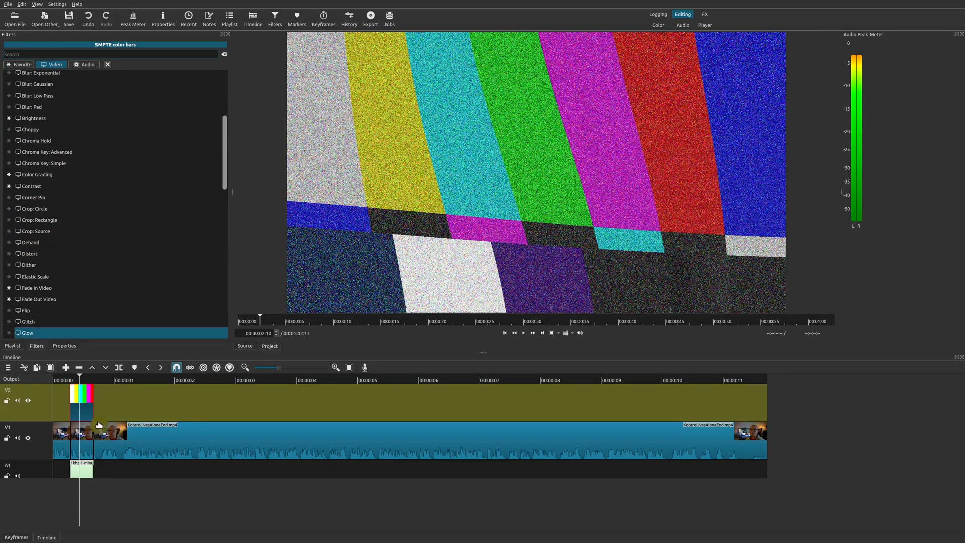
Step: Browse the video filter list for the color bars down to the Glitch entry
{"action": "left_click", "coordinate": [26, 321]}
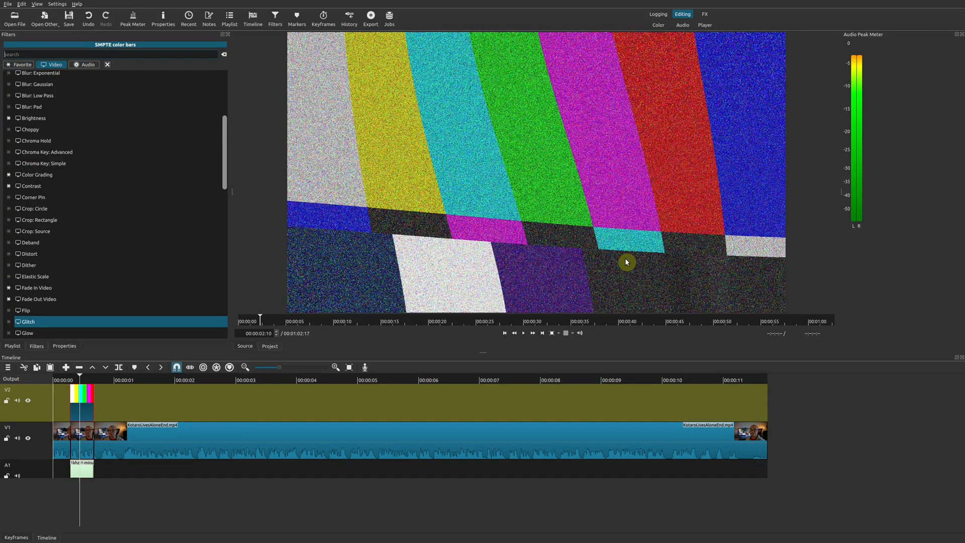
{"action": "mouse_move", "coordinate": [323, 420]}
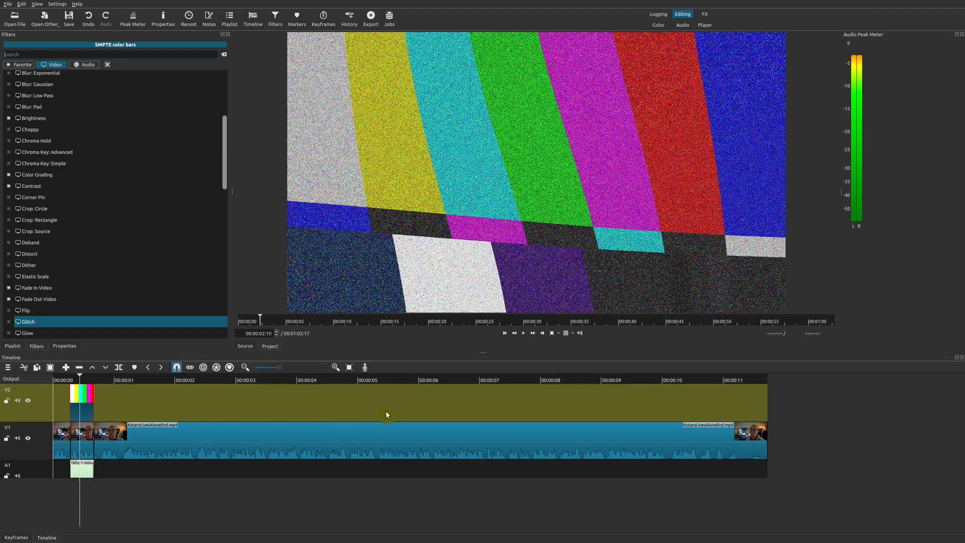
{"action": "mouse_move", "coordinate": [435, 403]}
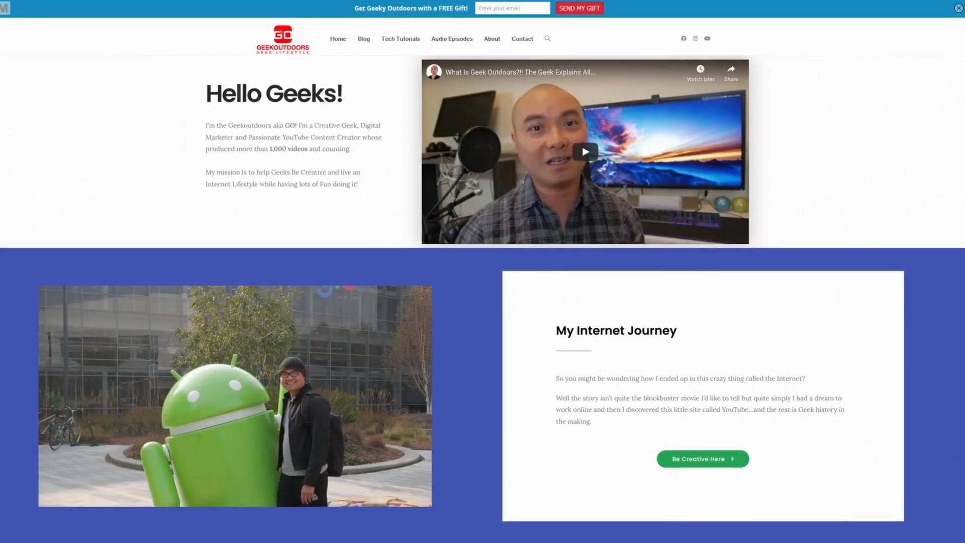
Step: Scroll the Geekoutdoors 'Hello Geeks!' homepage past its intro video
{"action": "scroll", "scroll_direction": "down", "scroll_amount": 3}
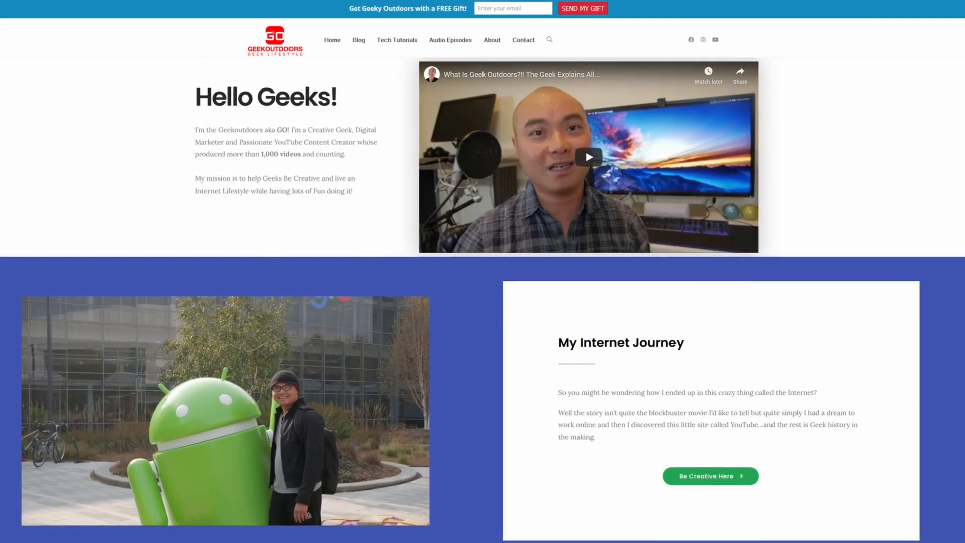